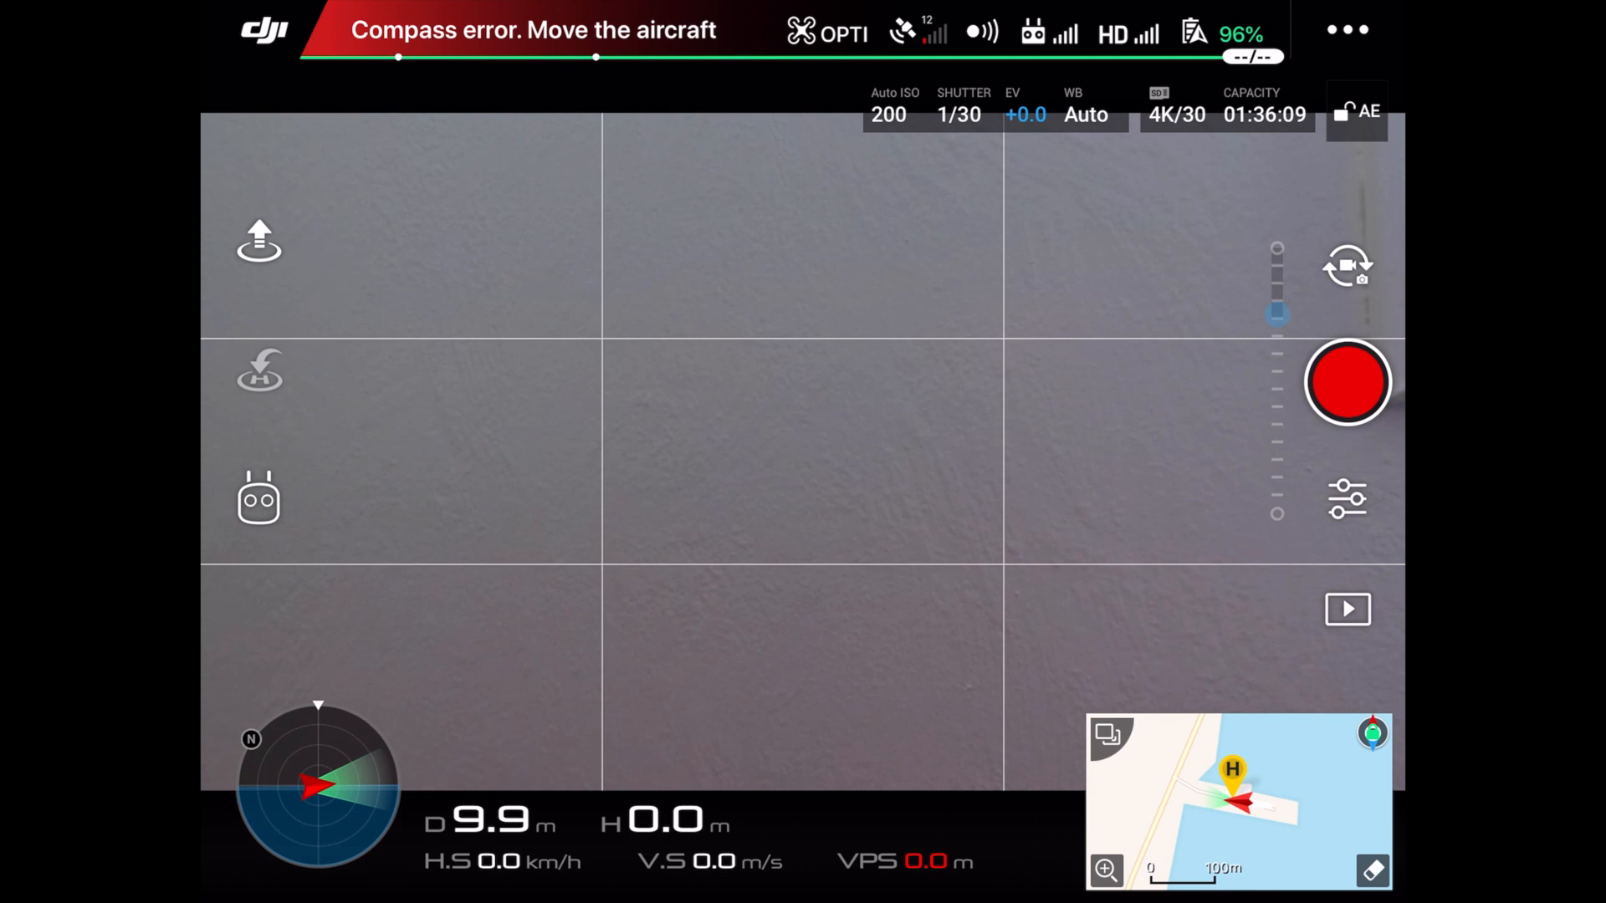
Show the camera's video settings: 4K/30, MOV, NTSC, auto white balance
left_click(1346, 498)
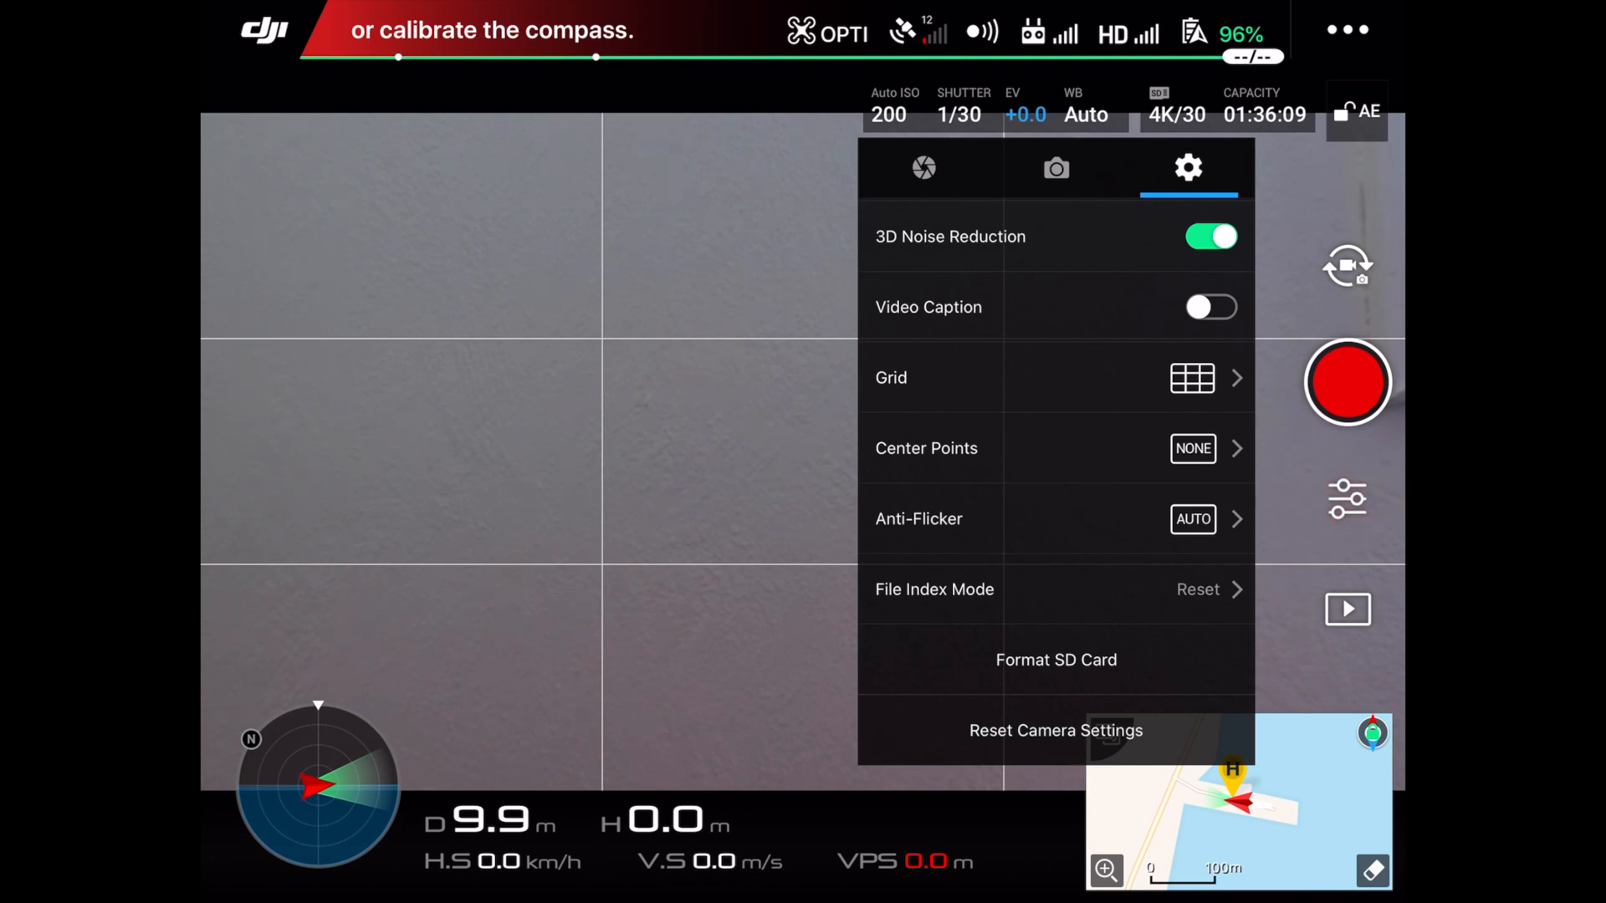
left_click(1055, 167)
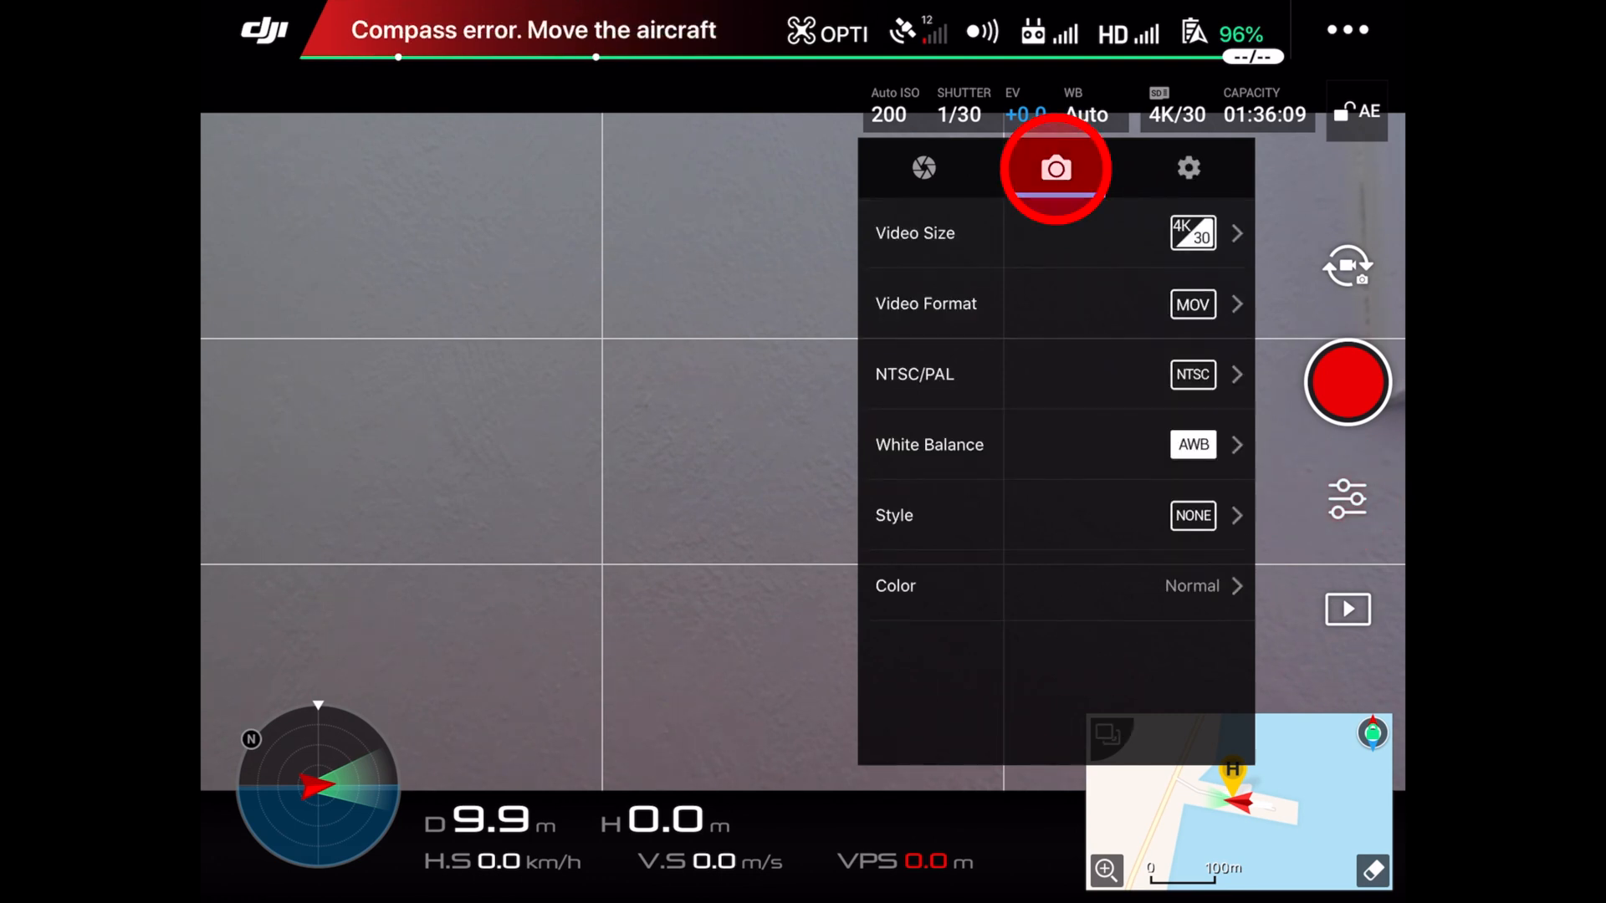
left_click(1055, 233)
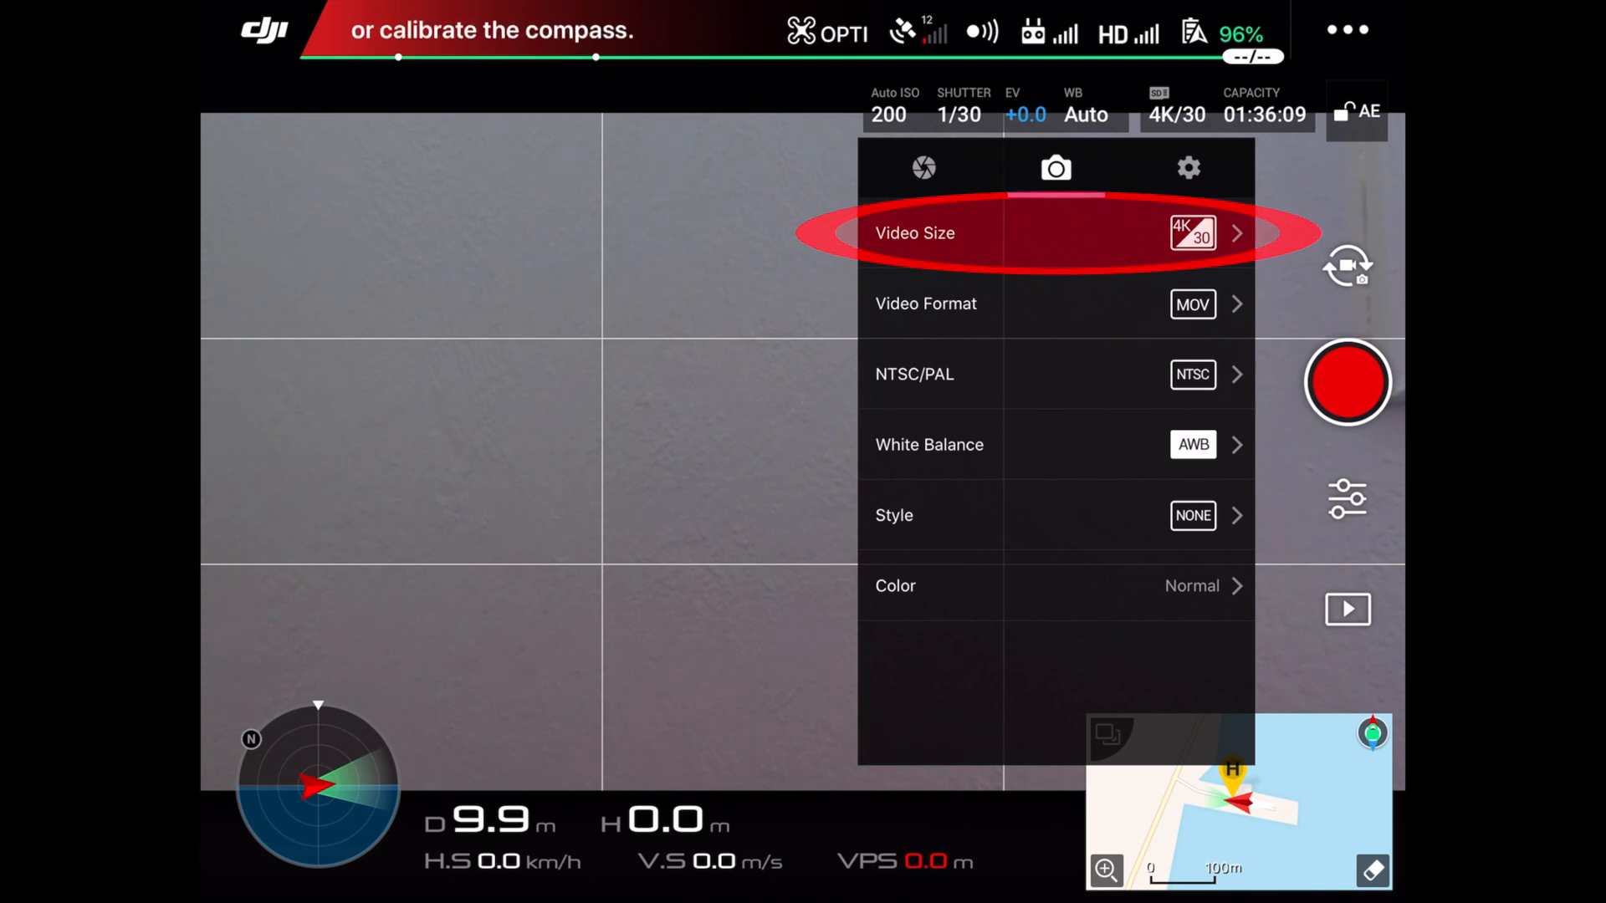
left_click(1056, 232)
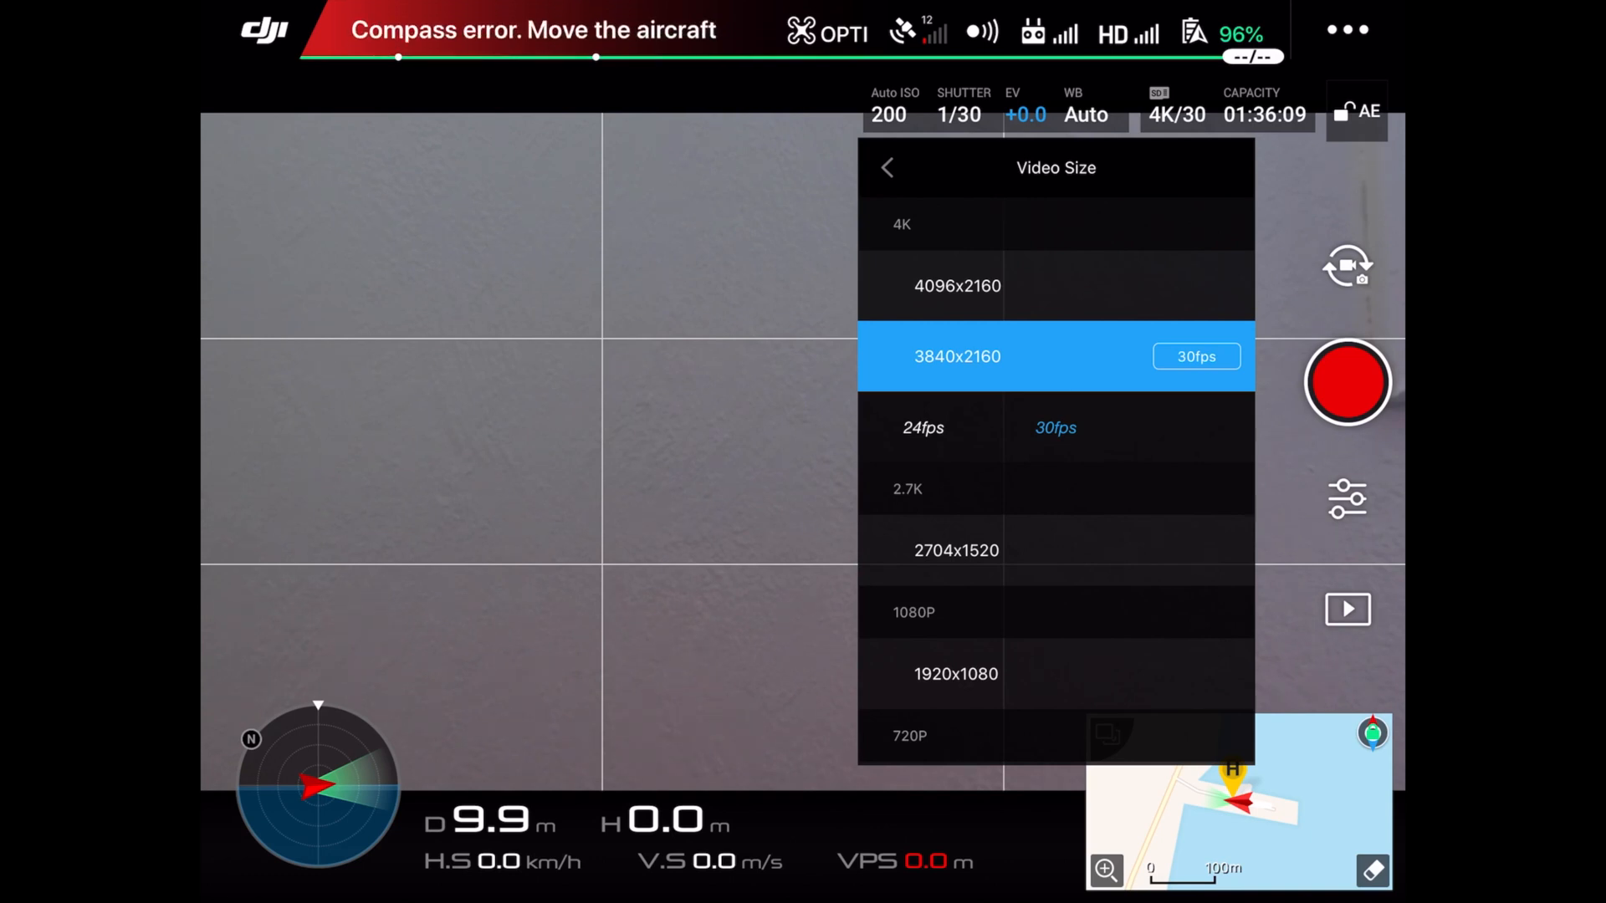
left_click(921, 426)
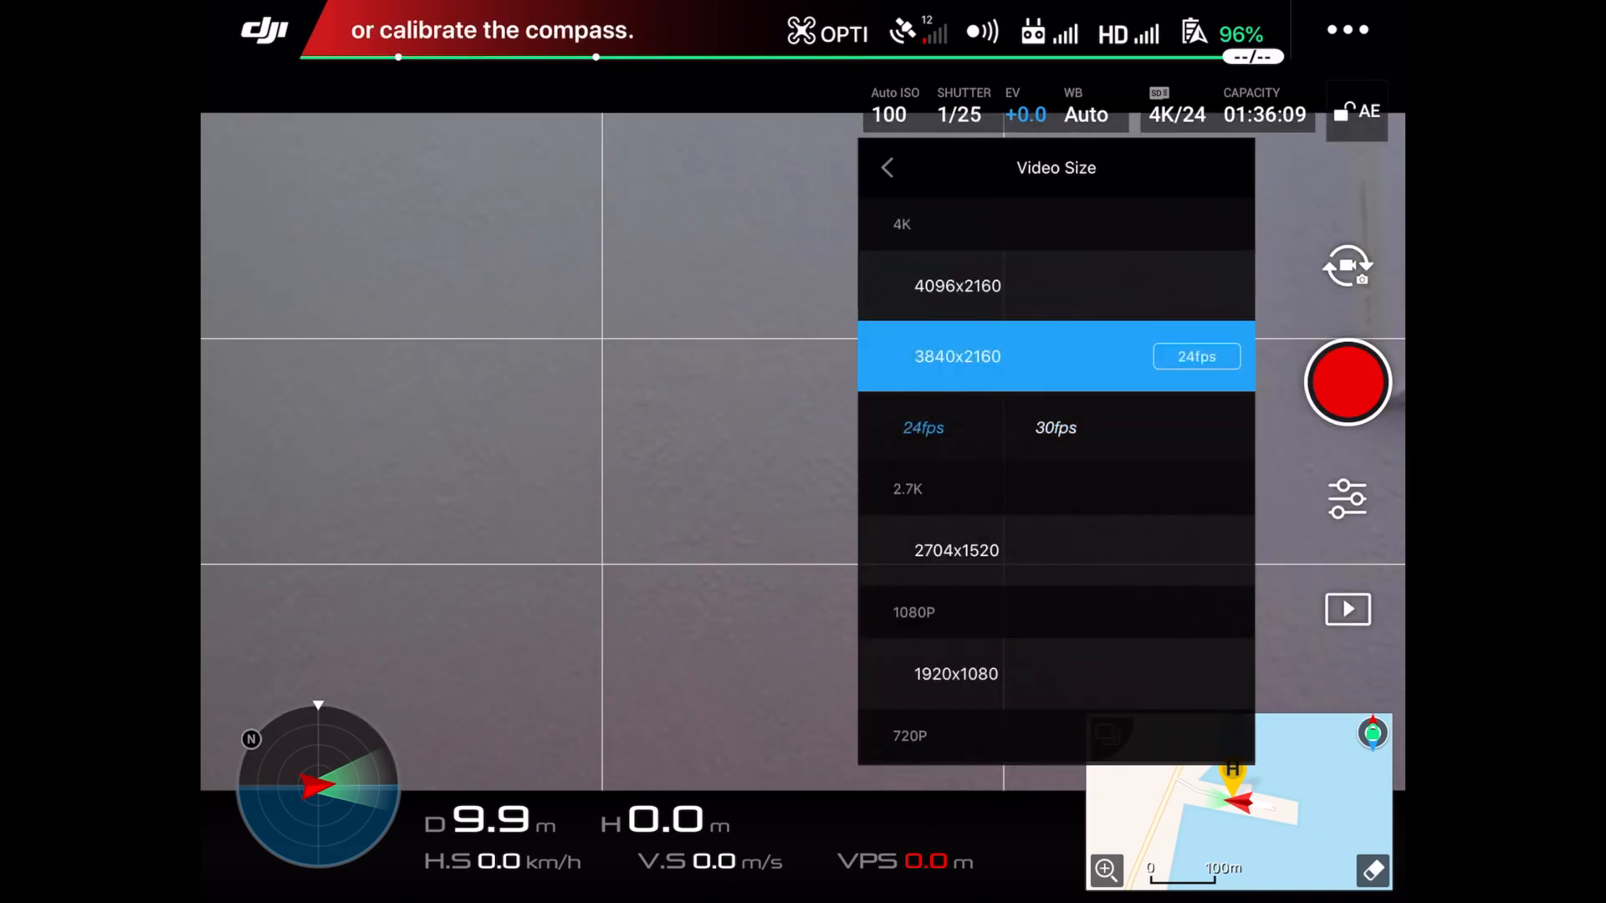
left_click(1055, 428)
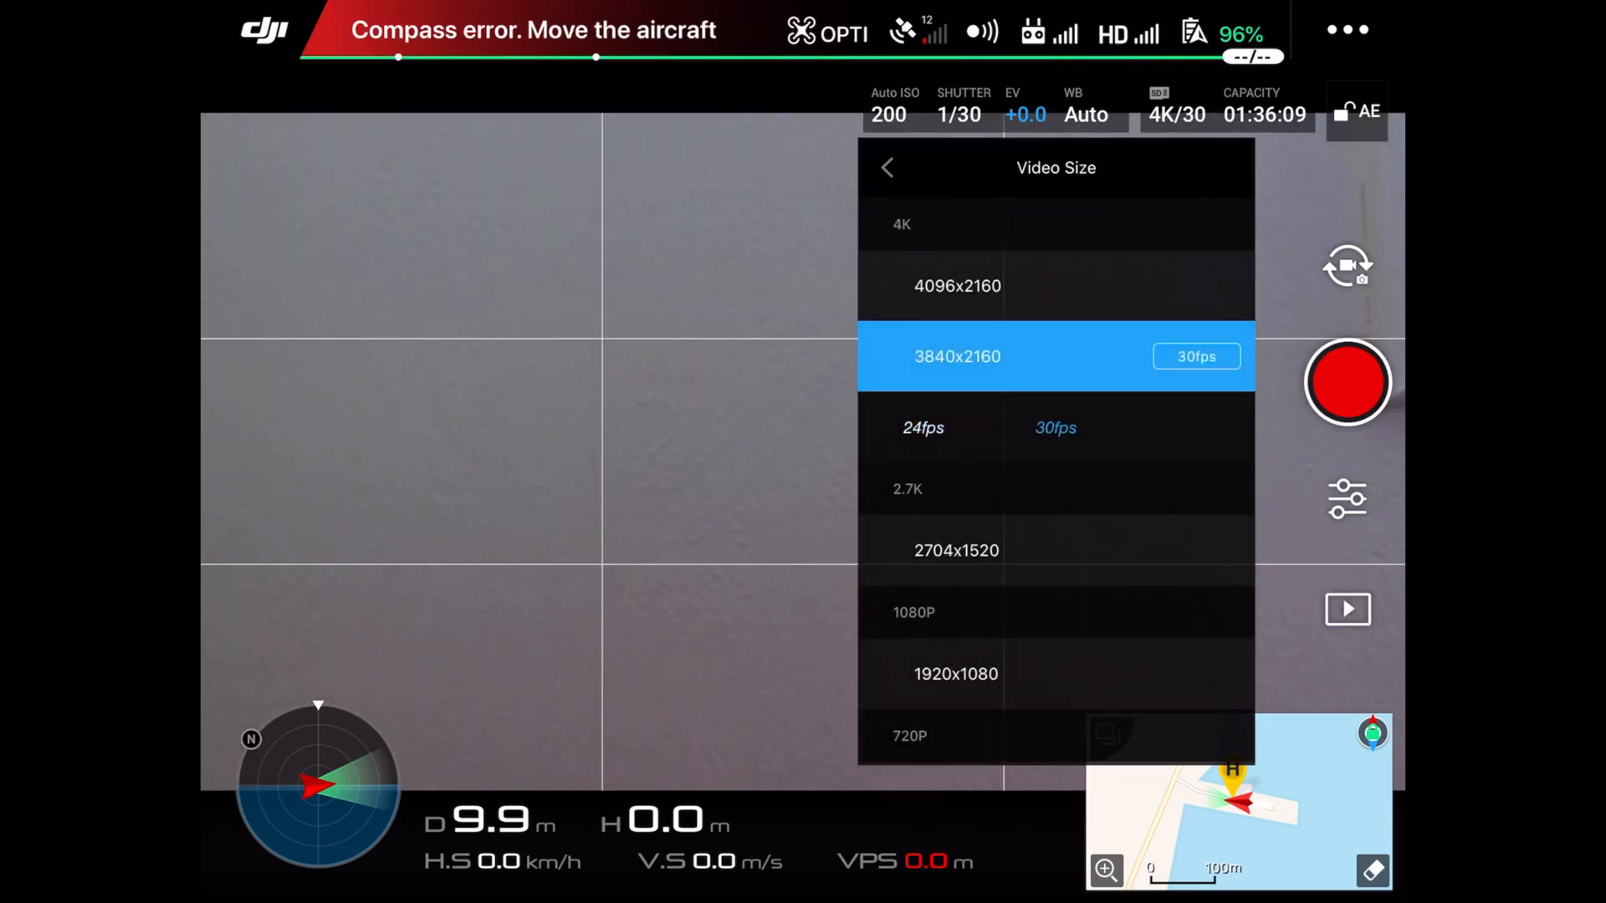
left_click(1055, 427)
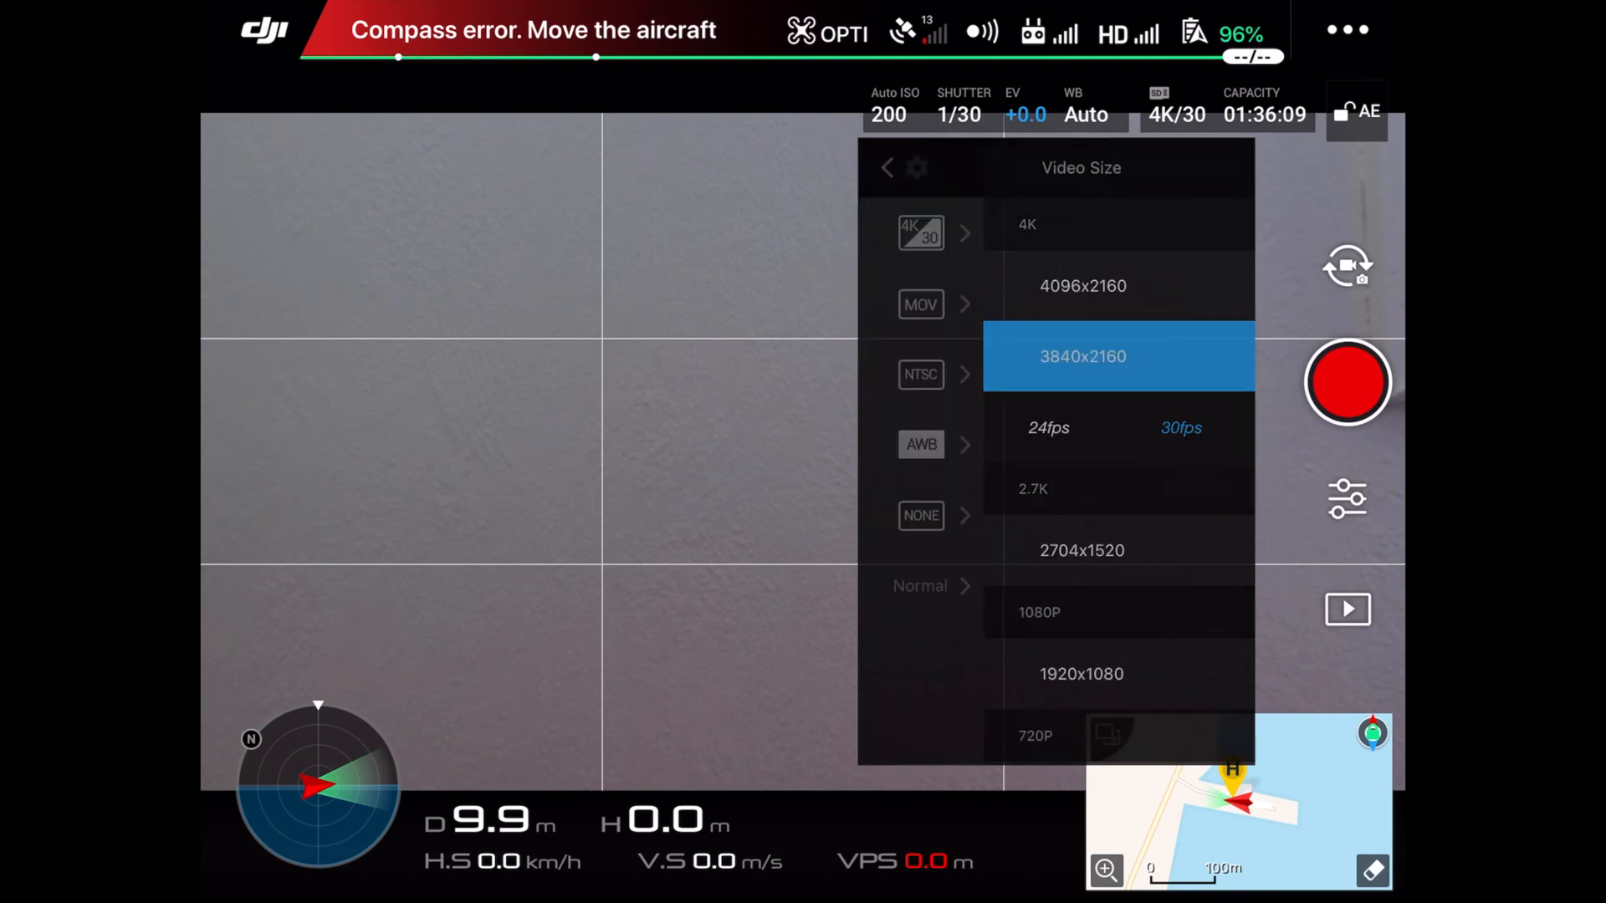
left_click(886, 167)
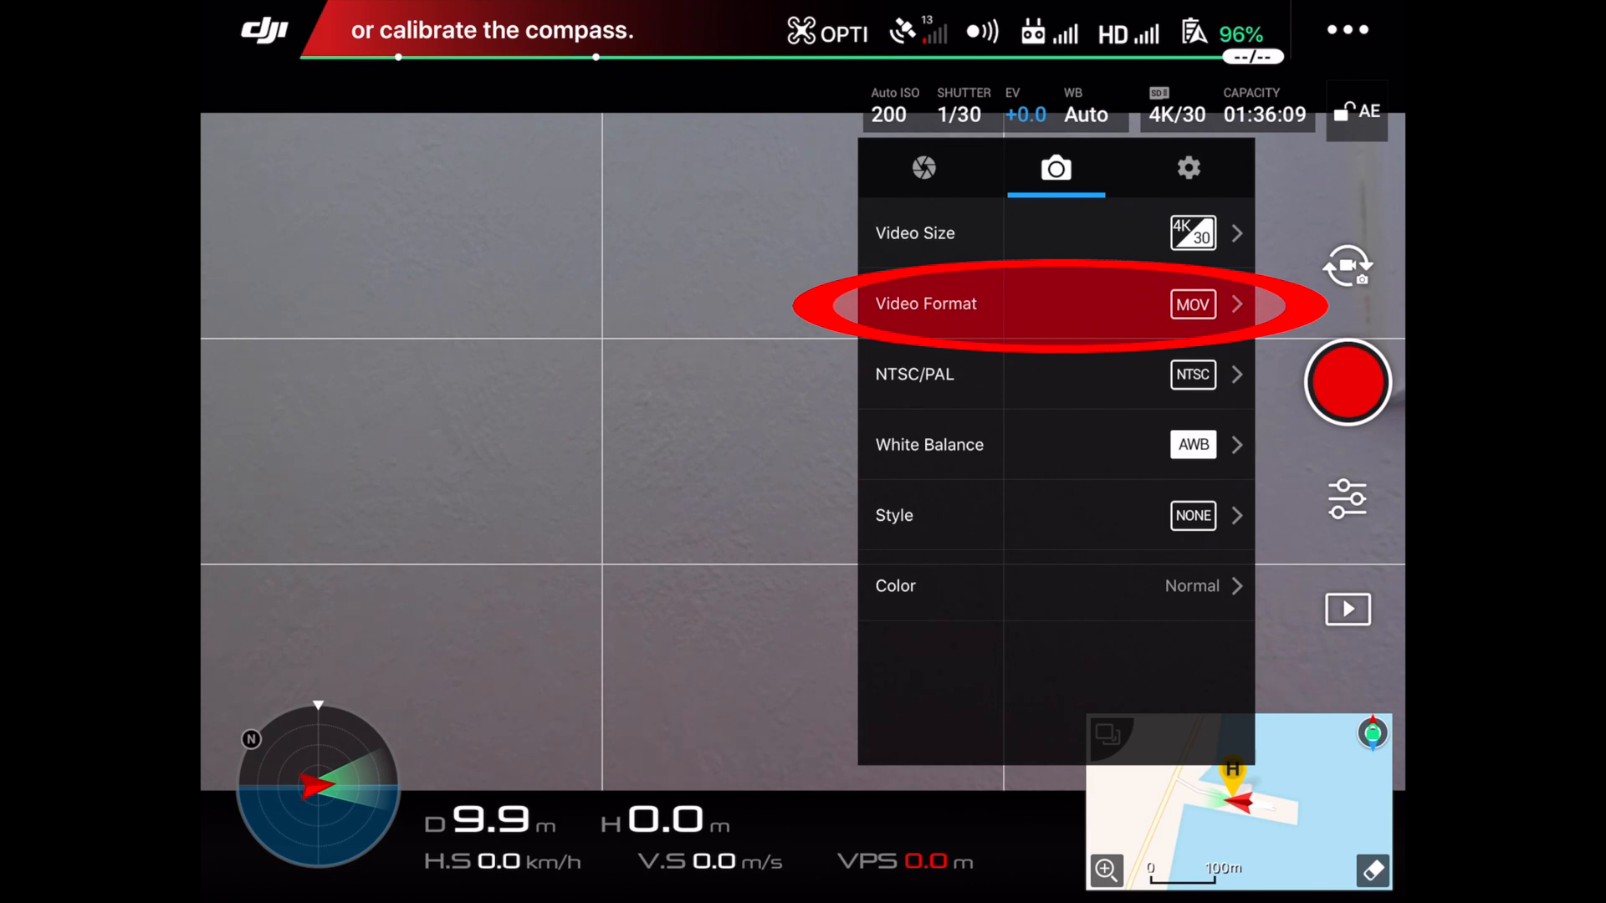
left_click(1055, 302)
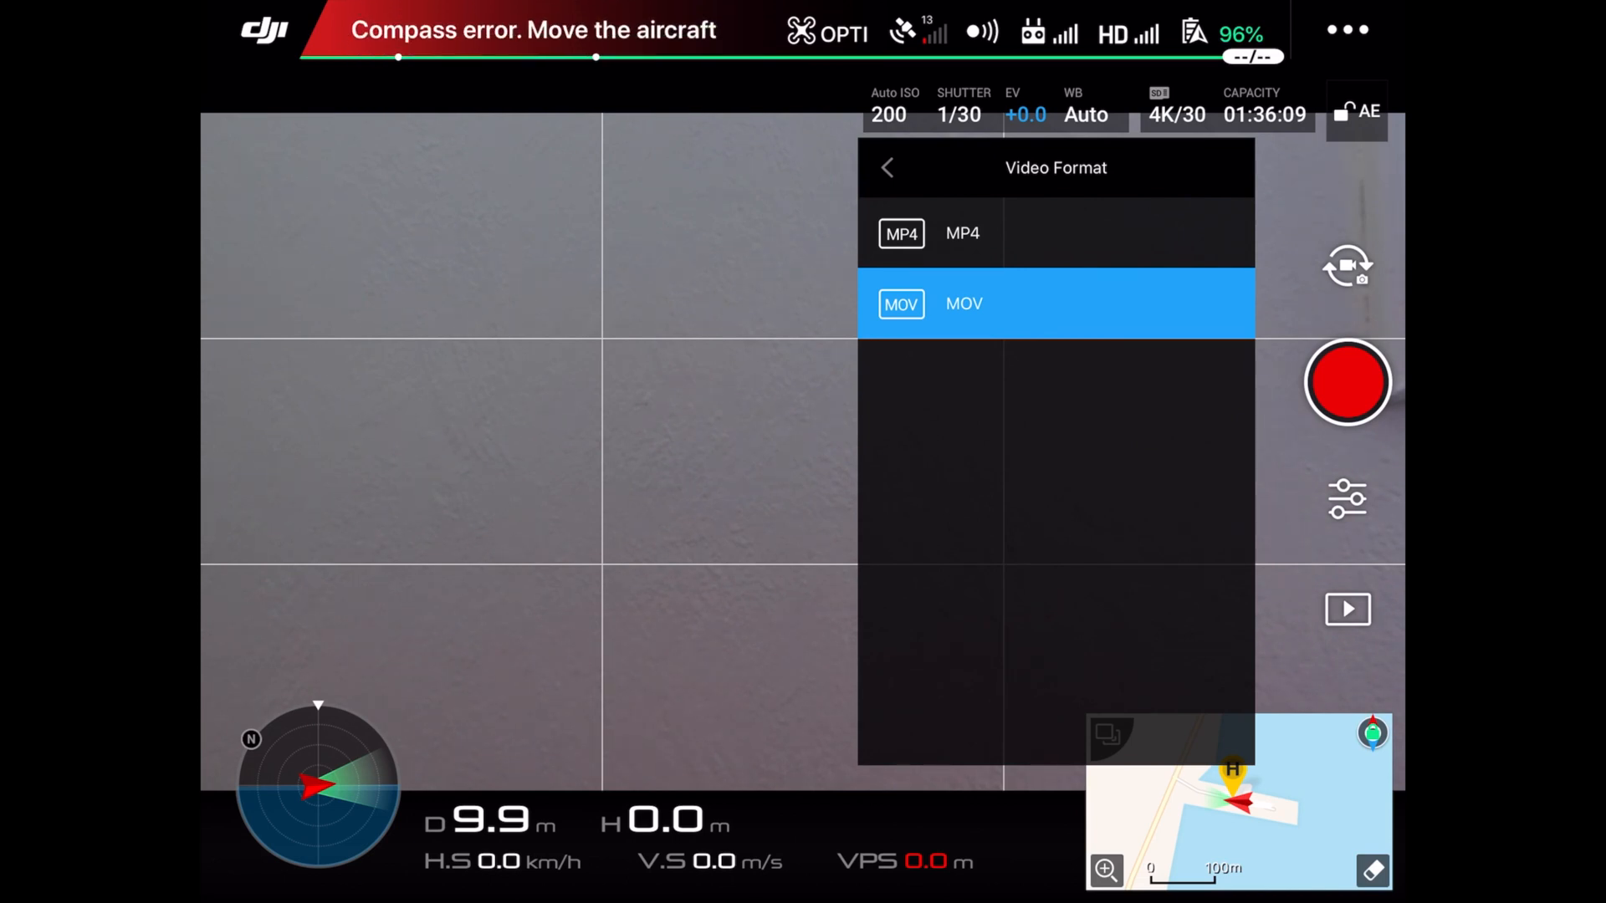
left_click(887, 167)
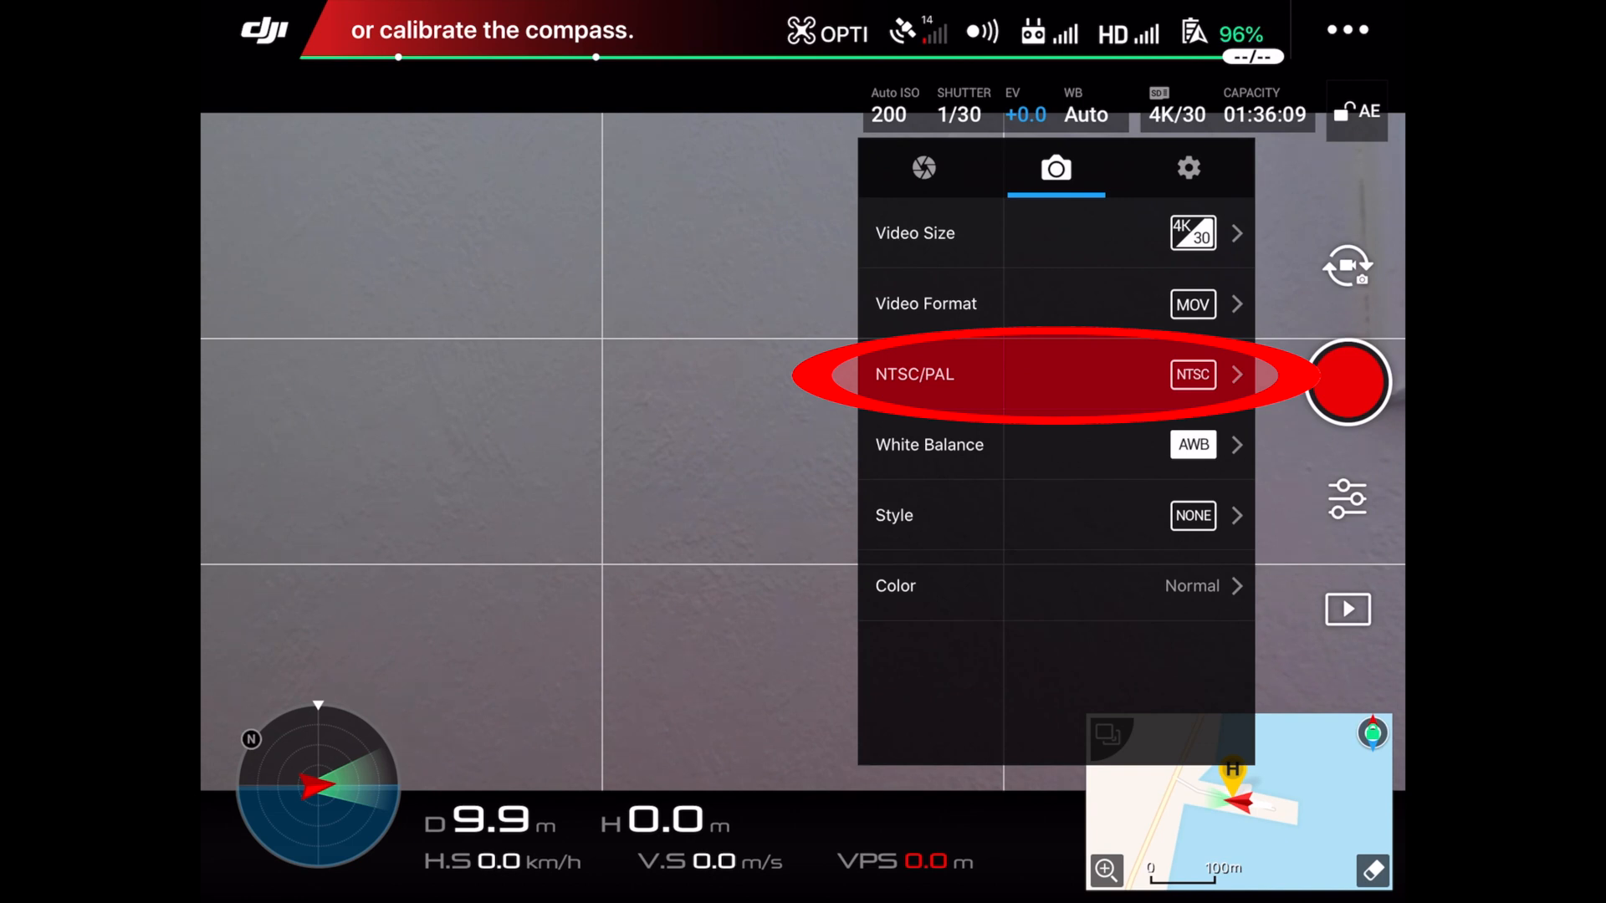
left_click(1024, 373)
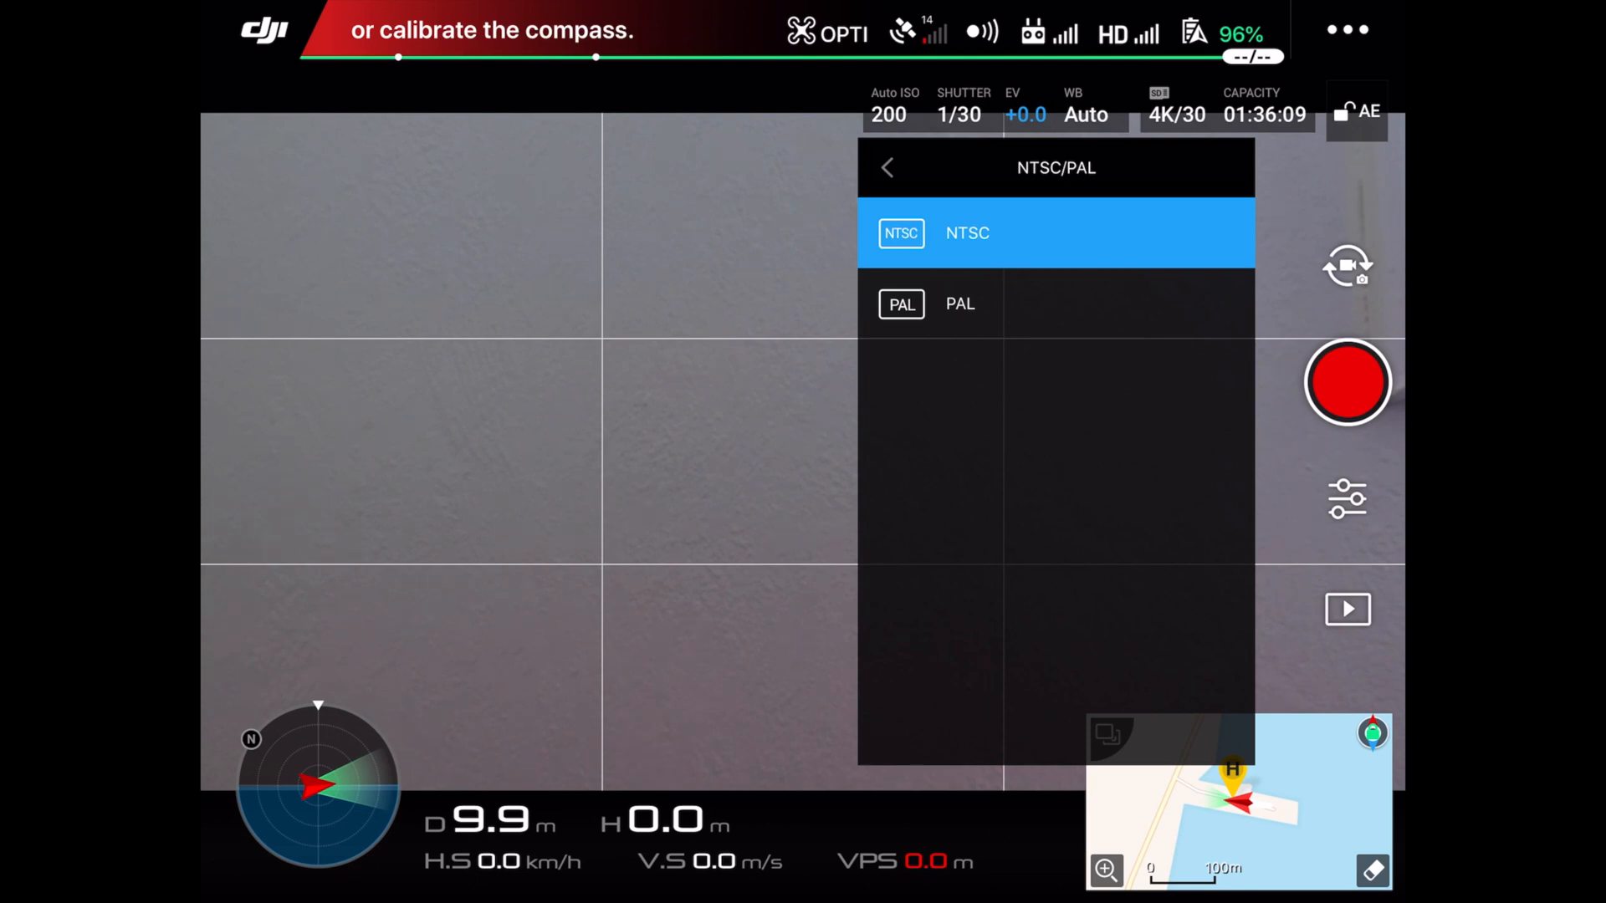
left_click(886, 167)
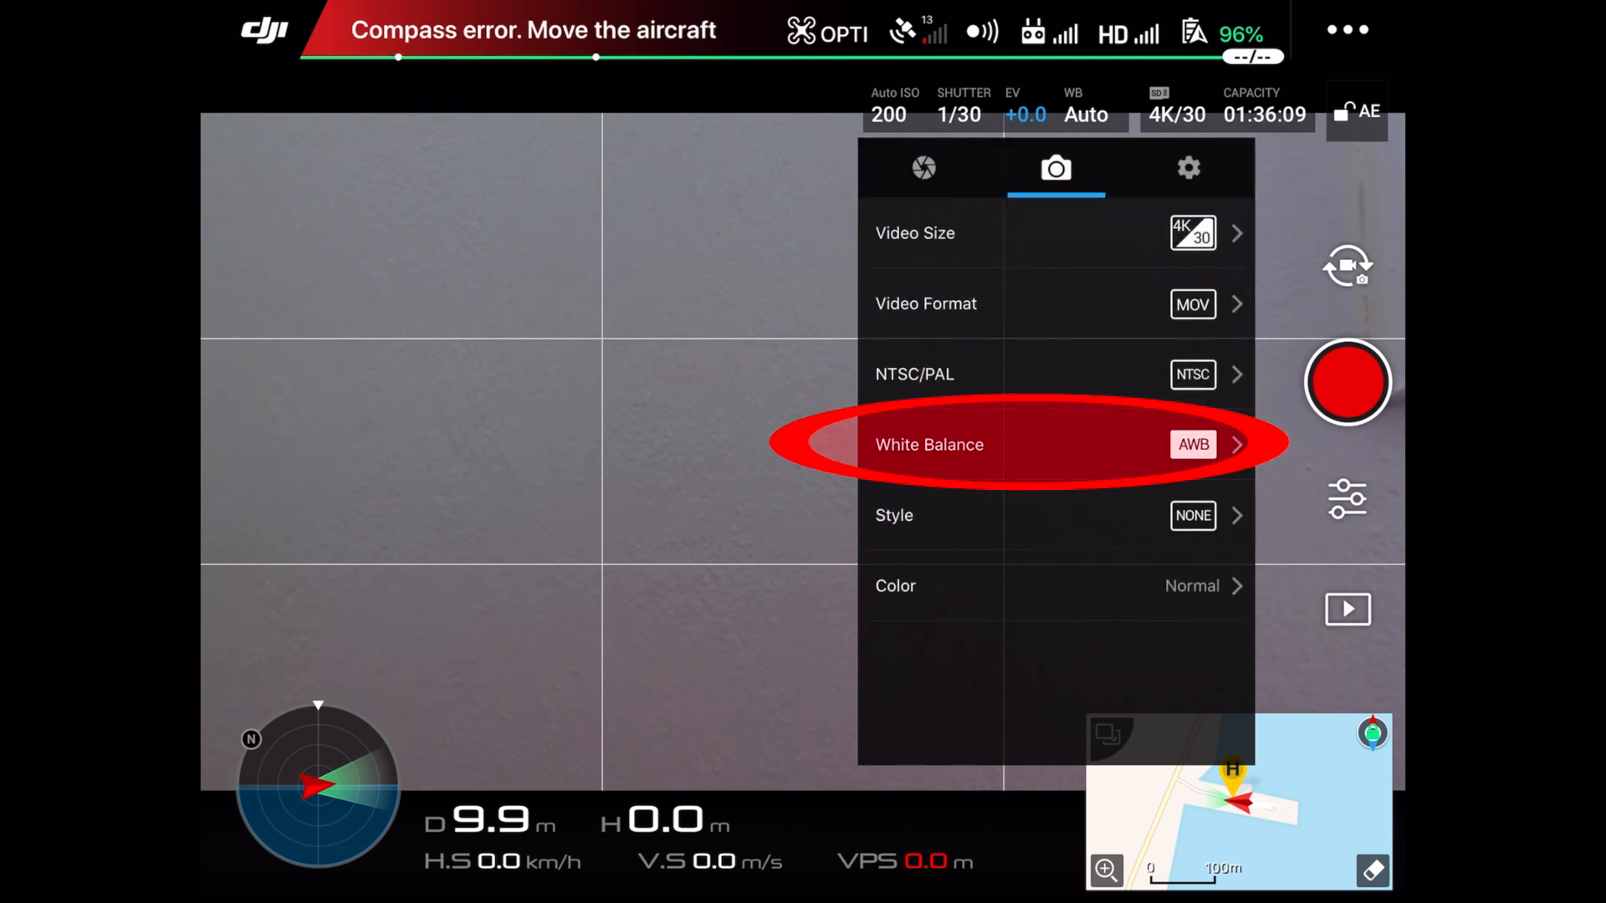
left_click(1056, 444)
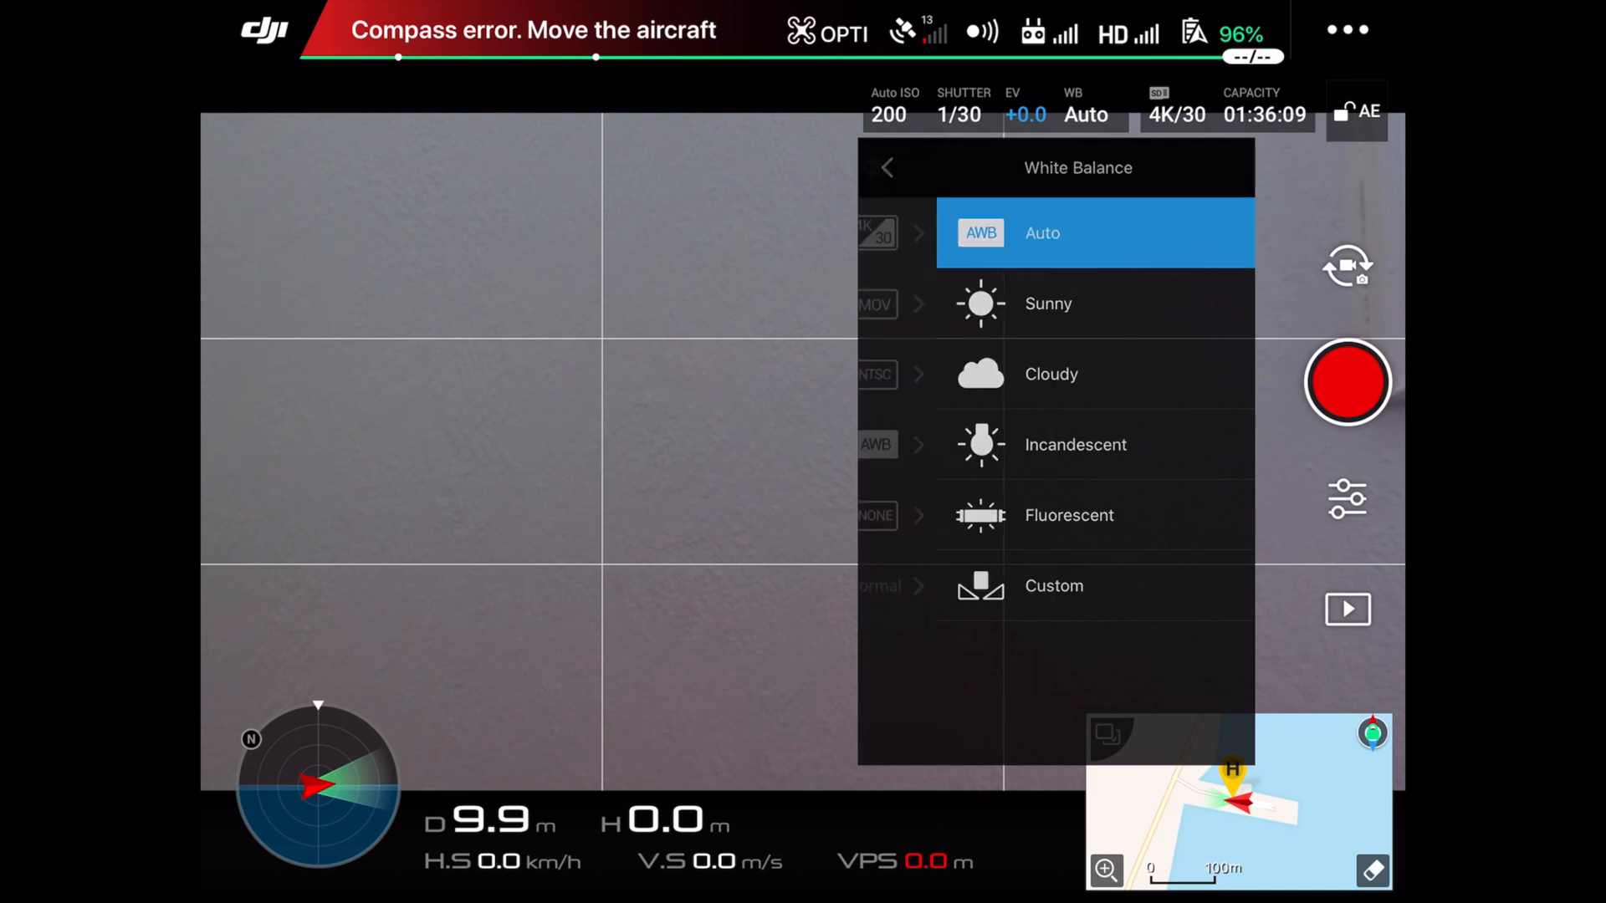
left_click(886, 167)
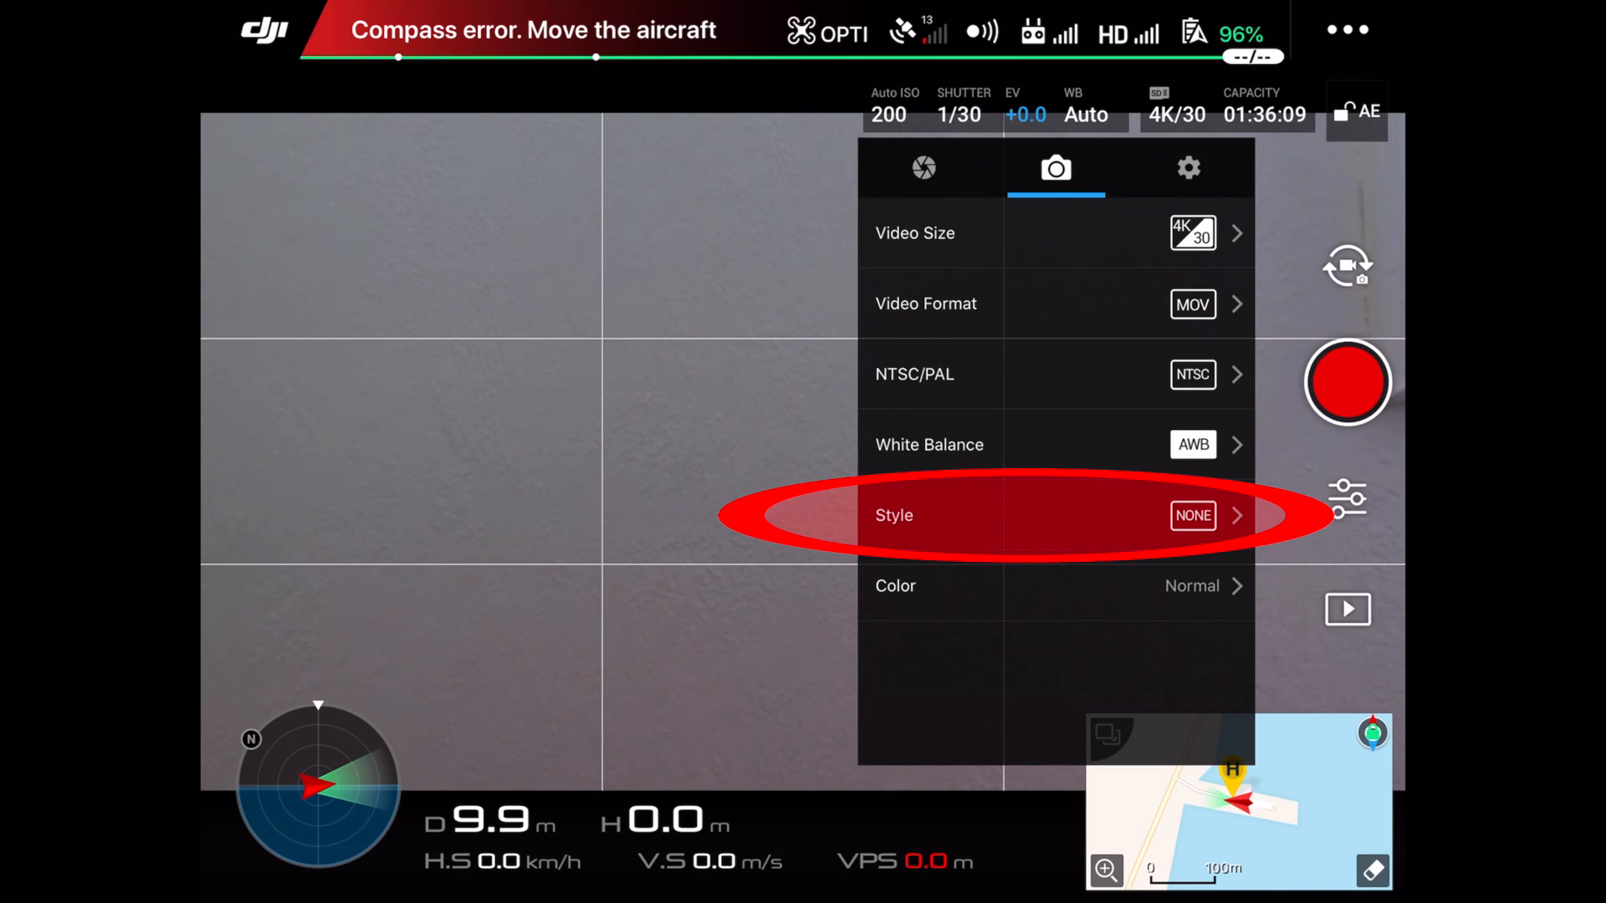
Set the picture style to Custom with sharpness -2, contrast -2, saturation 0
left_click(1056, 515)
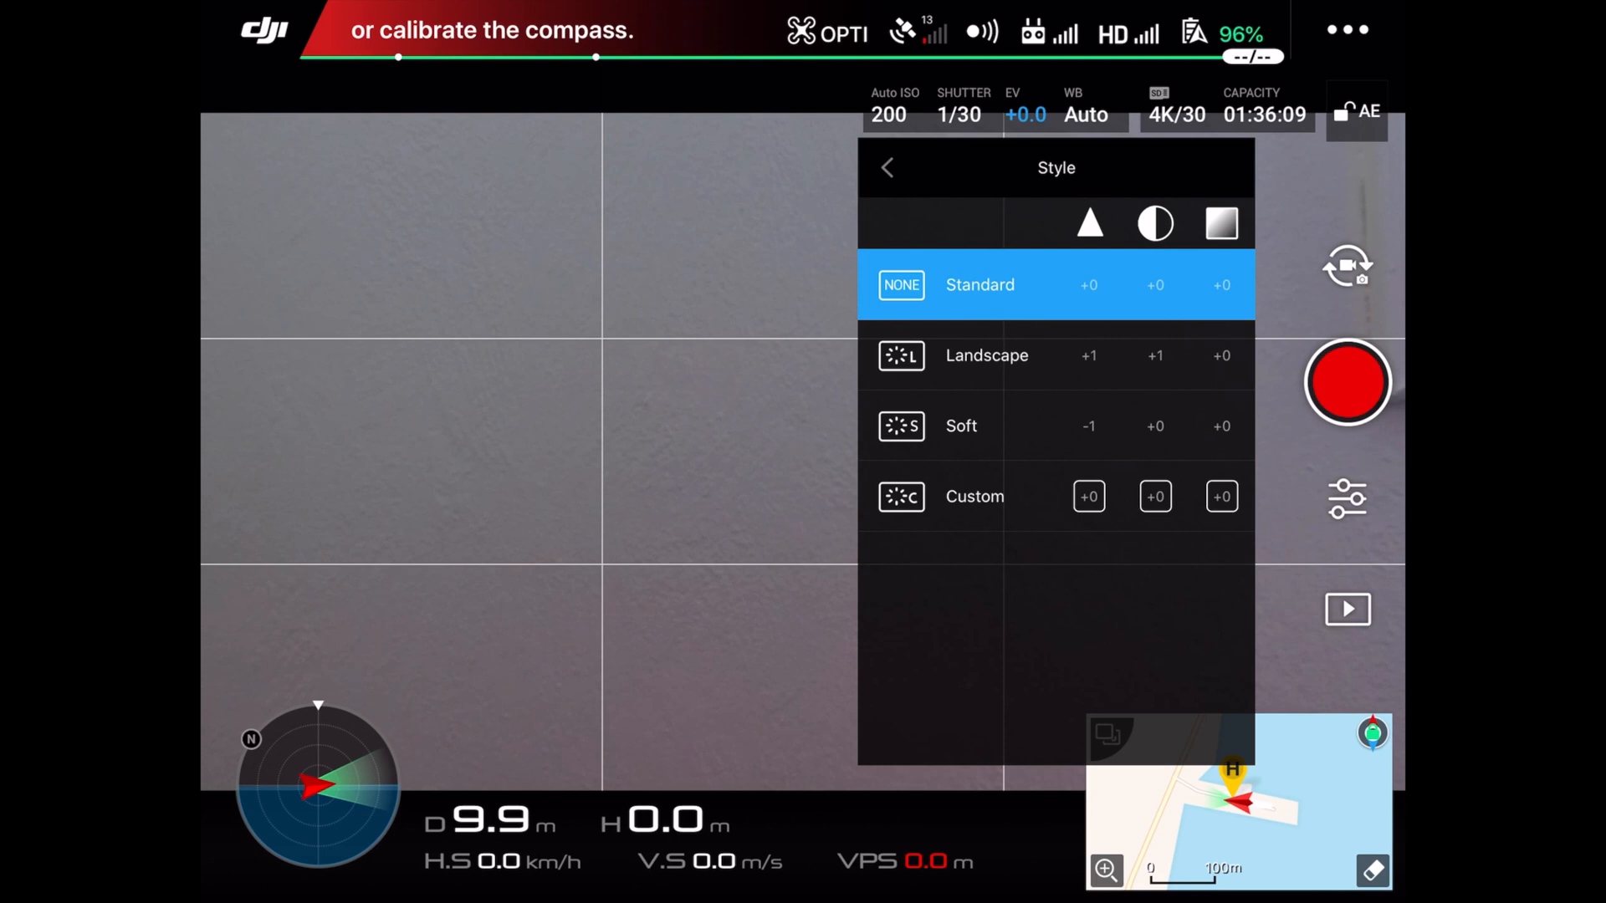
left_click(973, 497)
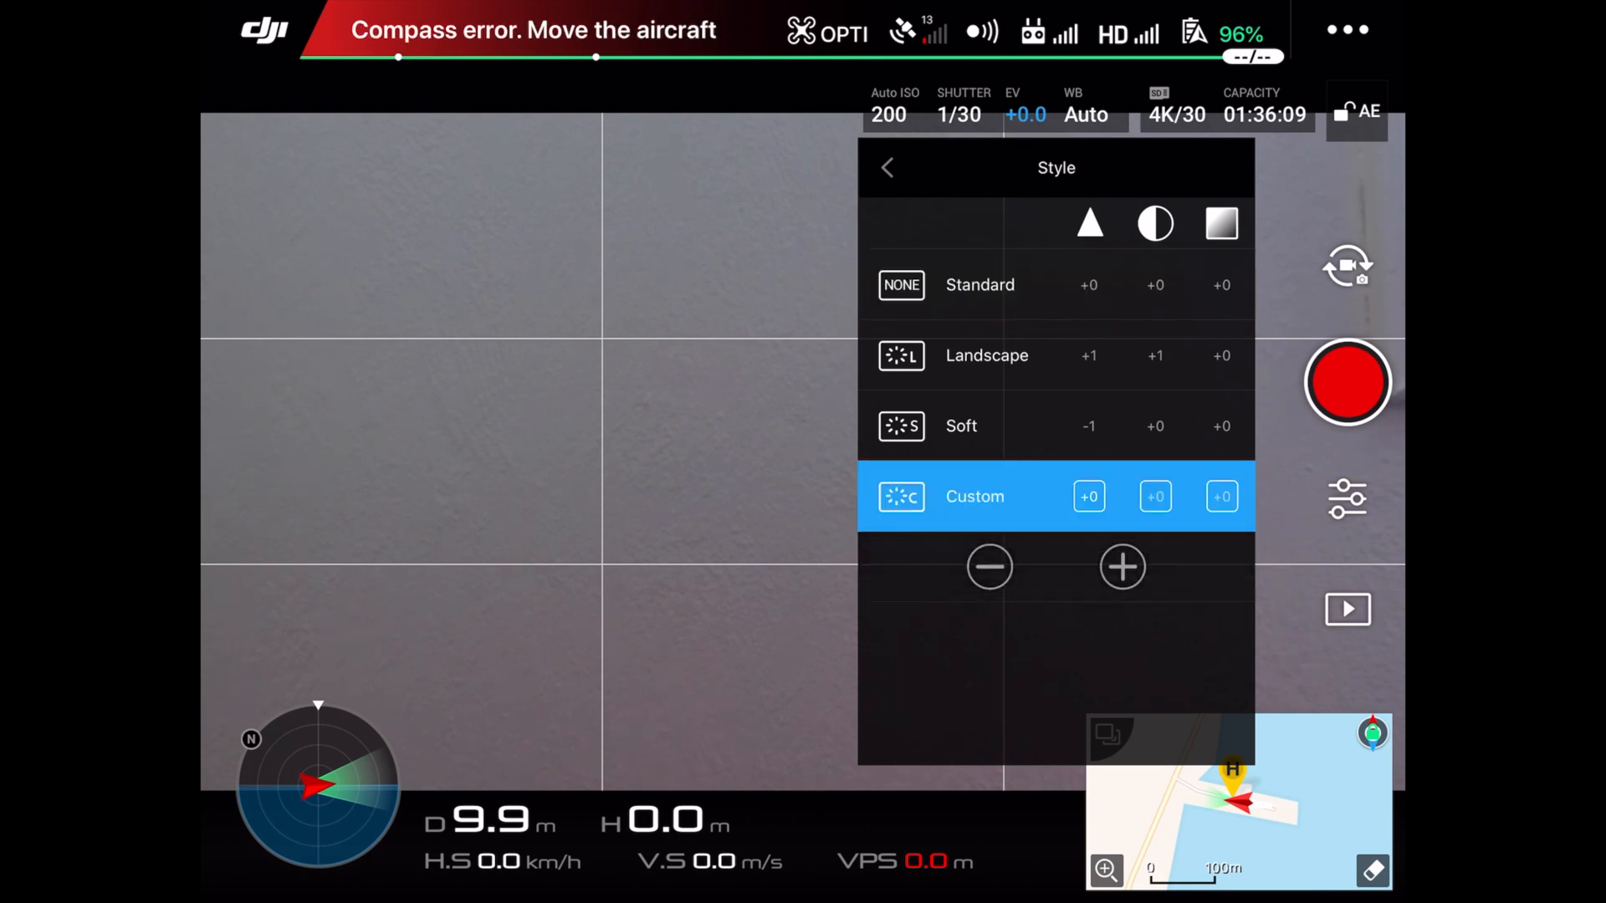
left_click(988, 567)
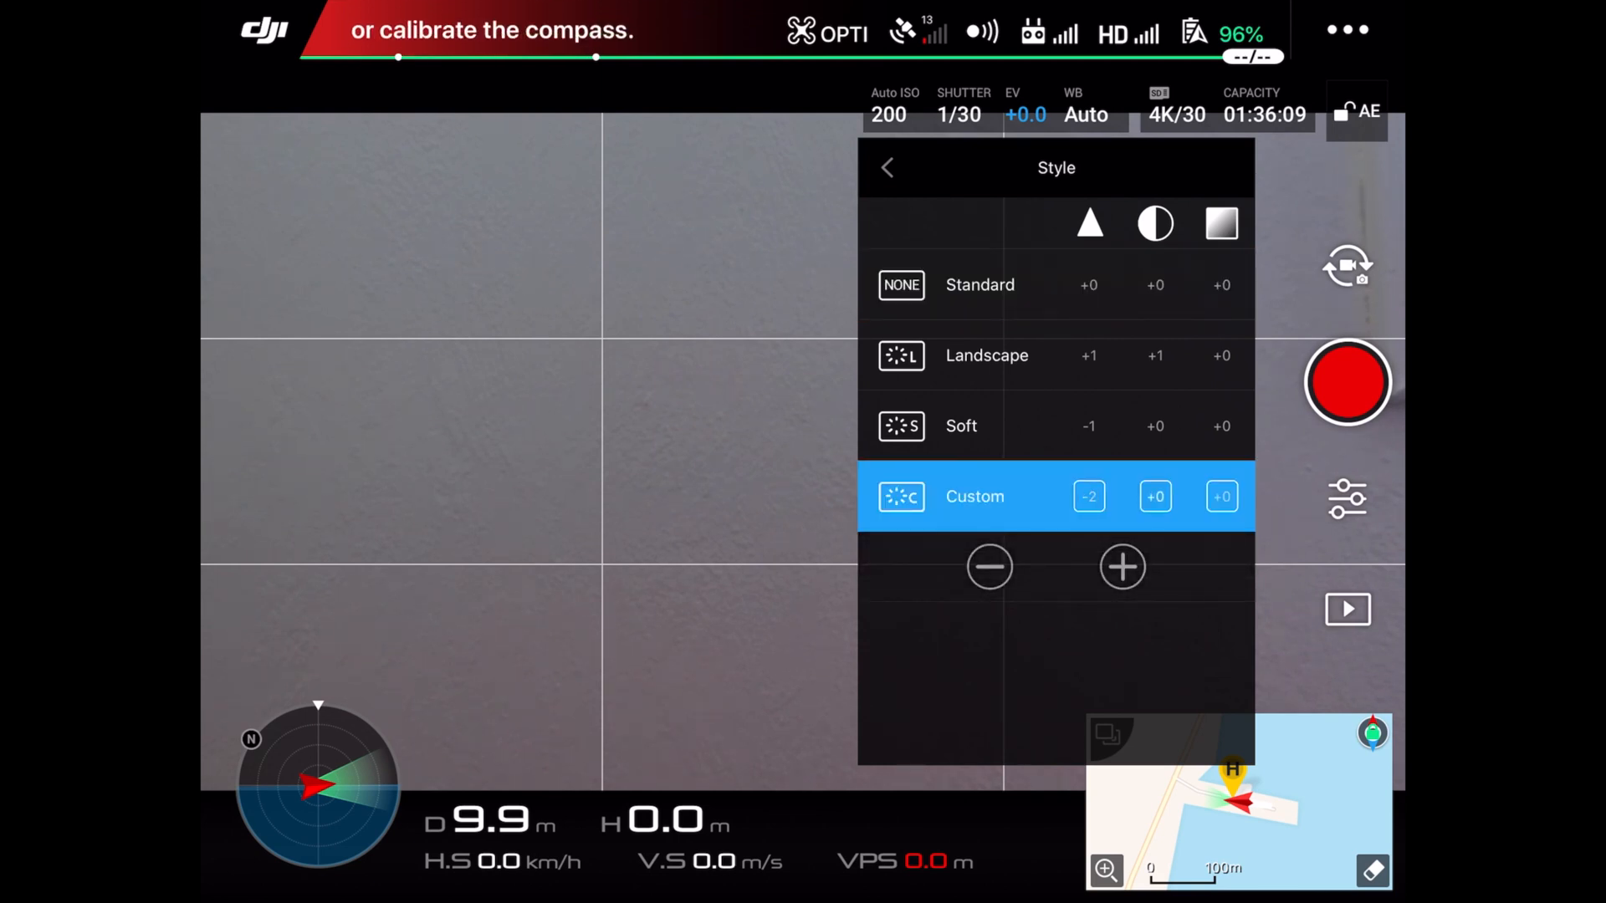
left_click(988, 567)
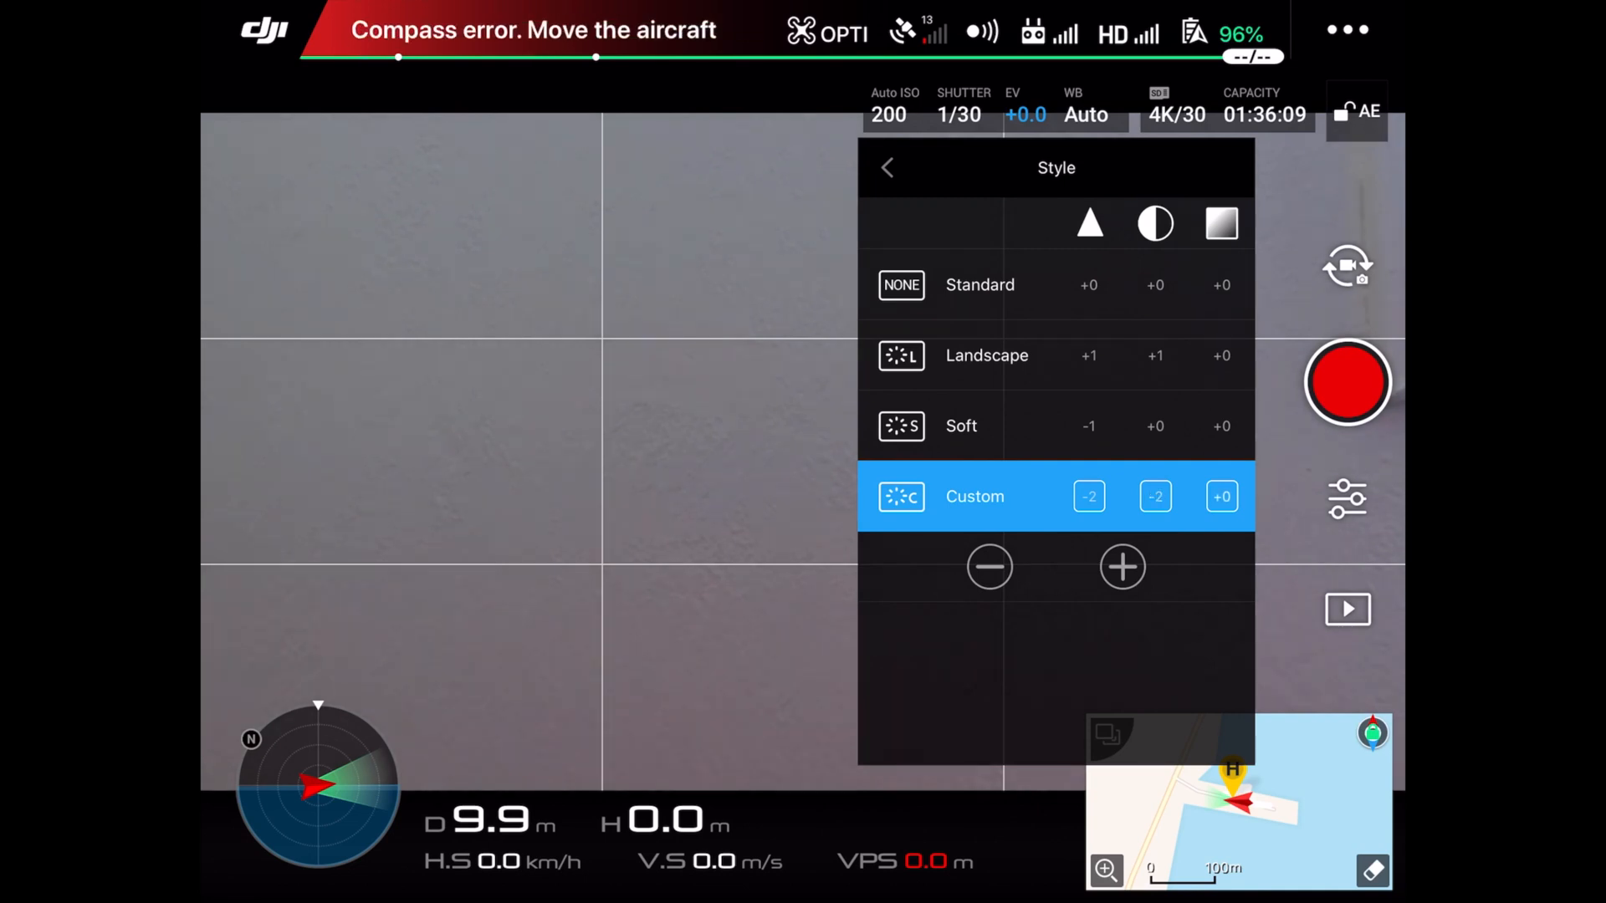
left_click(887, 167)
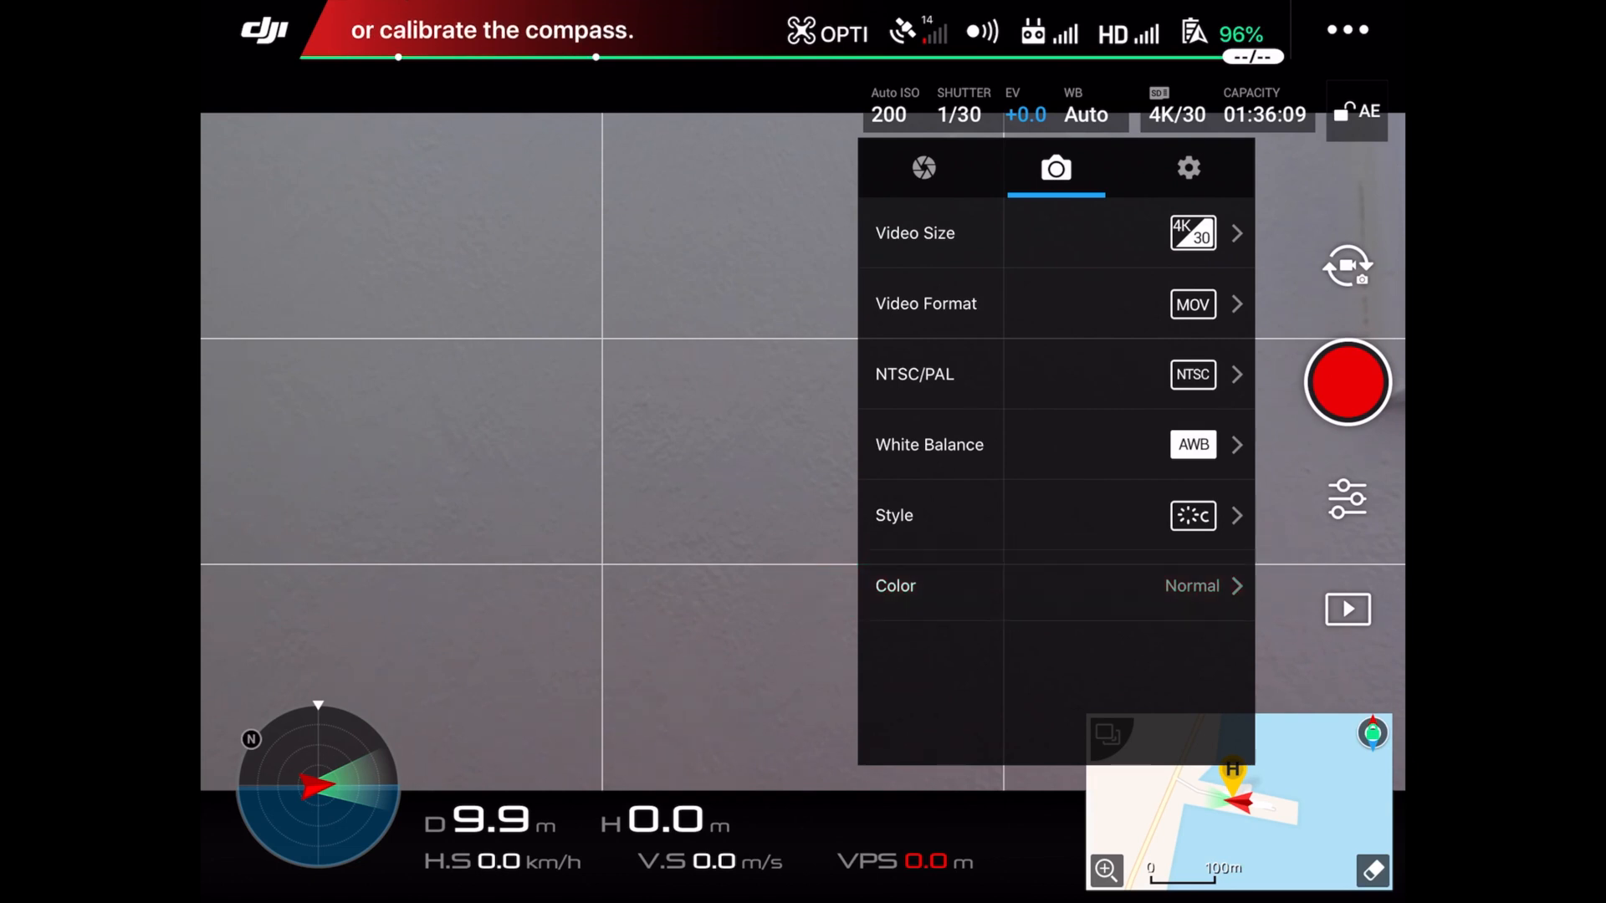
Choose D-Log as the video color profile
left_click(1056, 585)
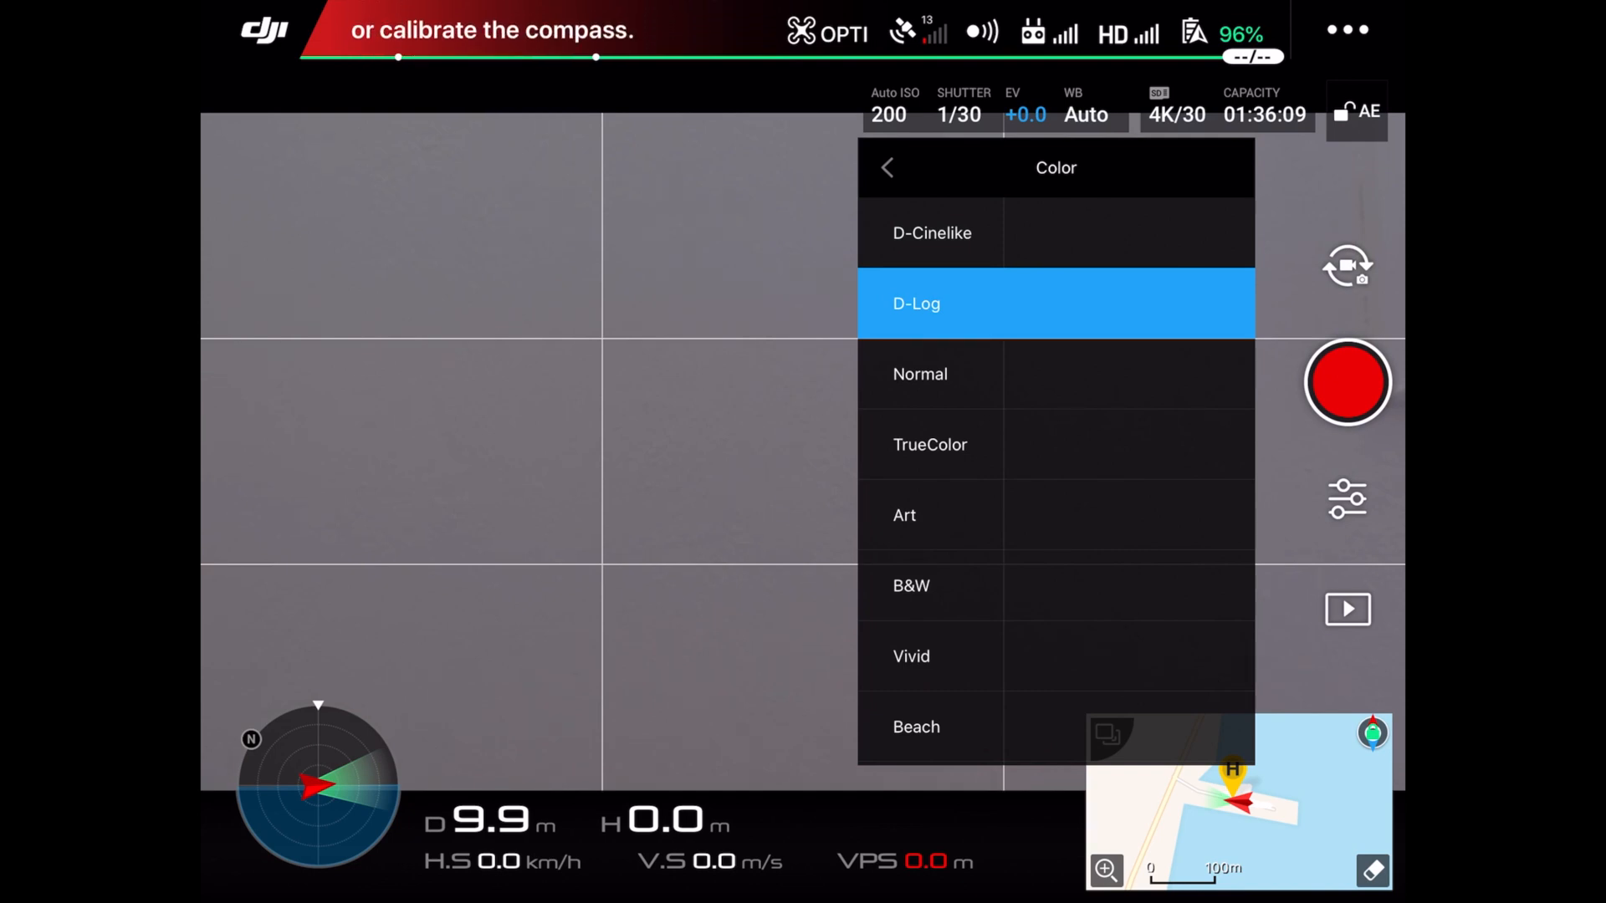
left_click(1188, 168)
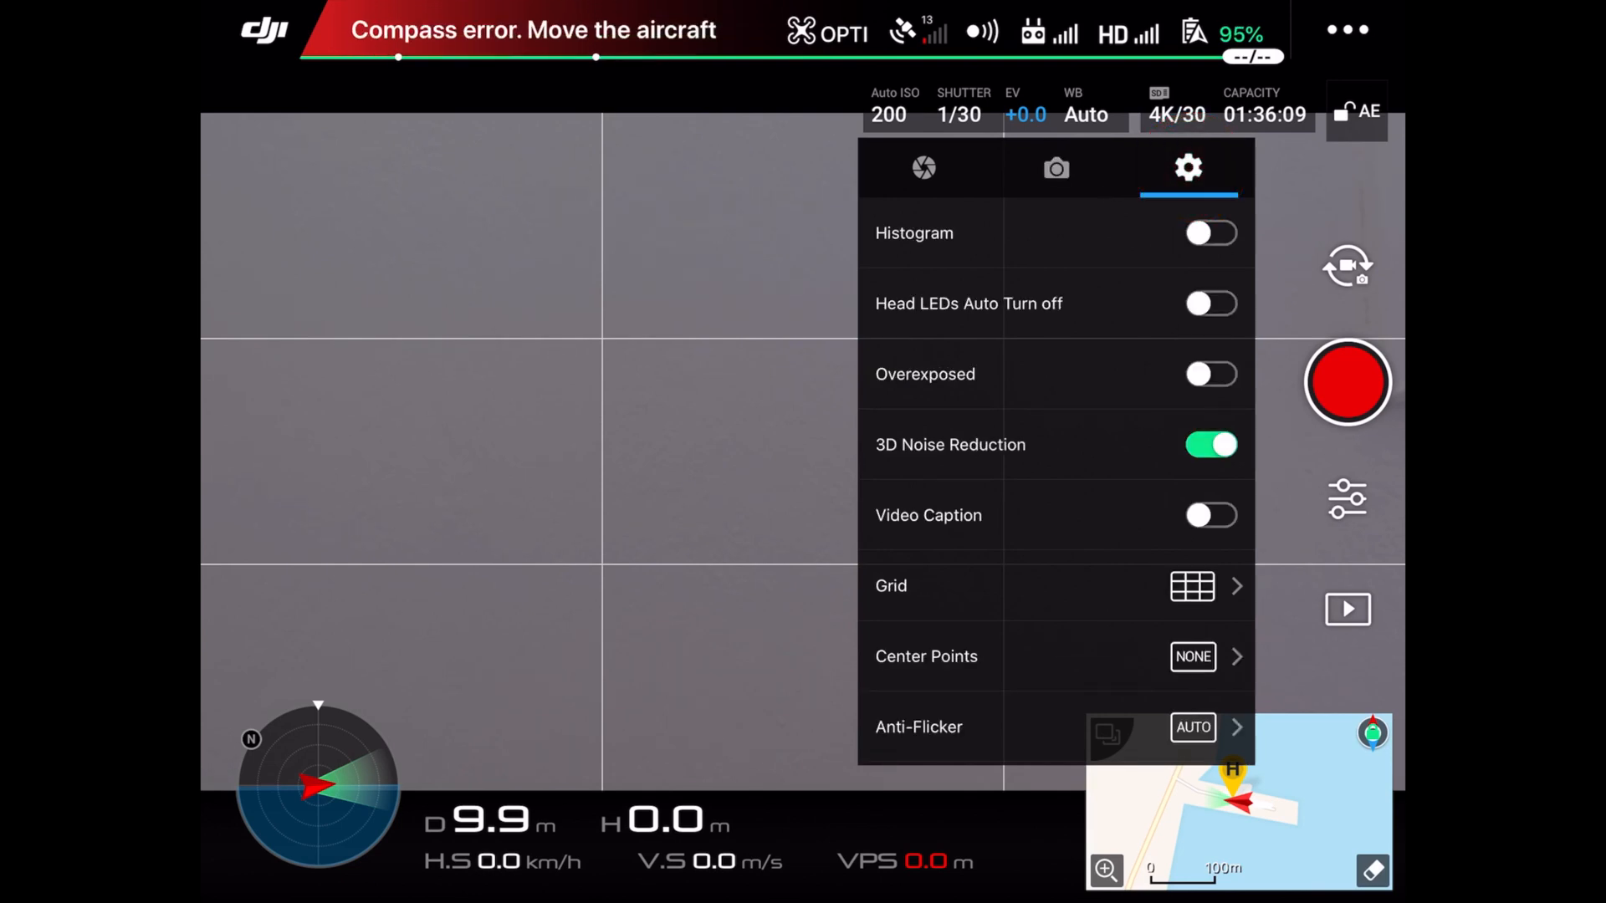
Keep anti-flicker on Auto and switch 3D noise reduction off
left_click(1210, 445)
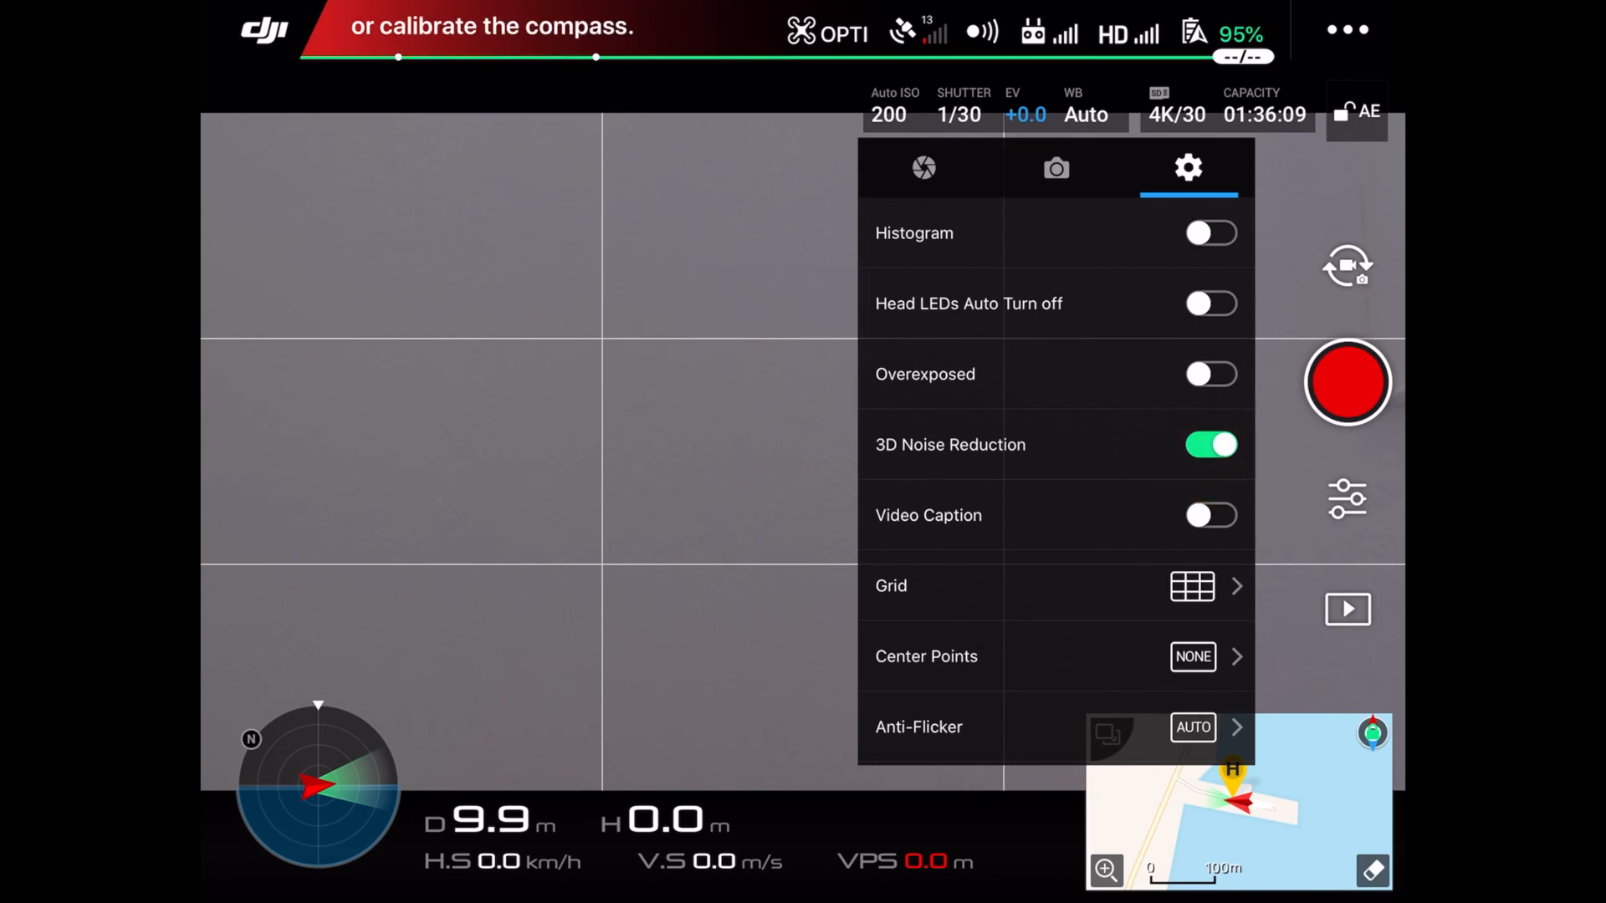
left_click(1211, 445)
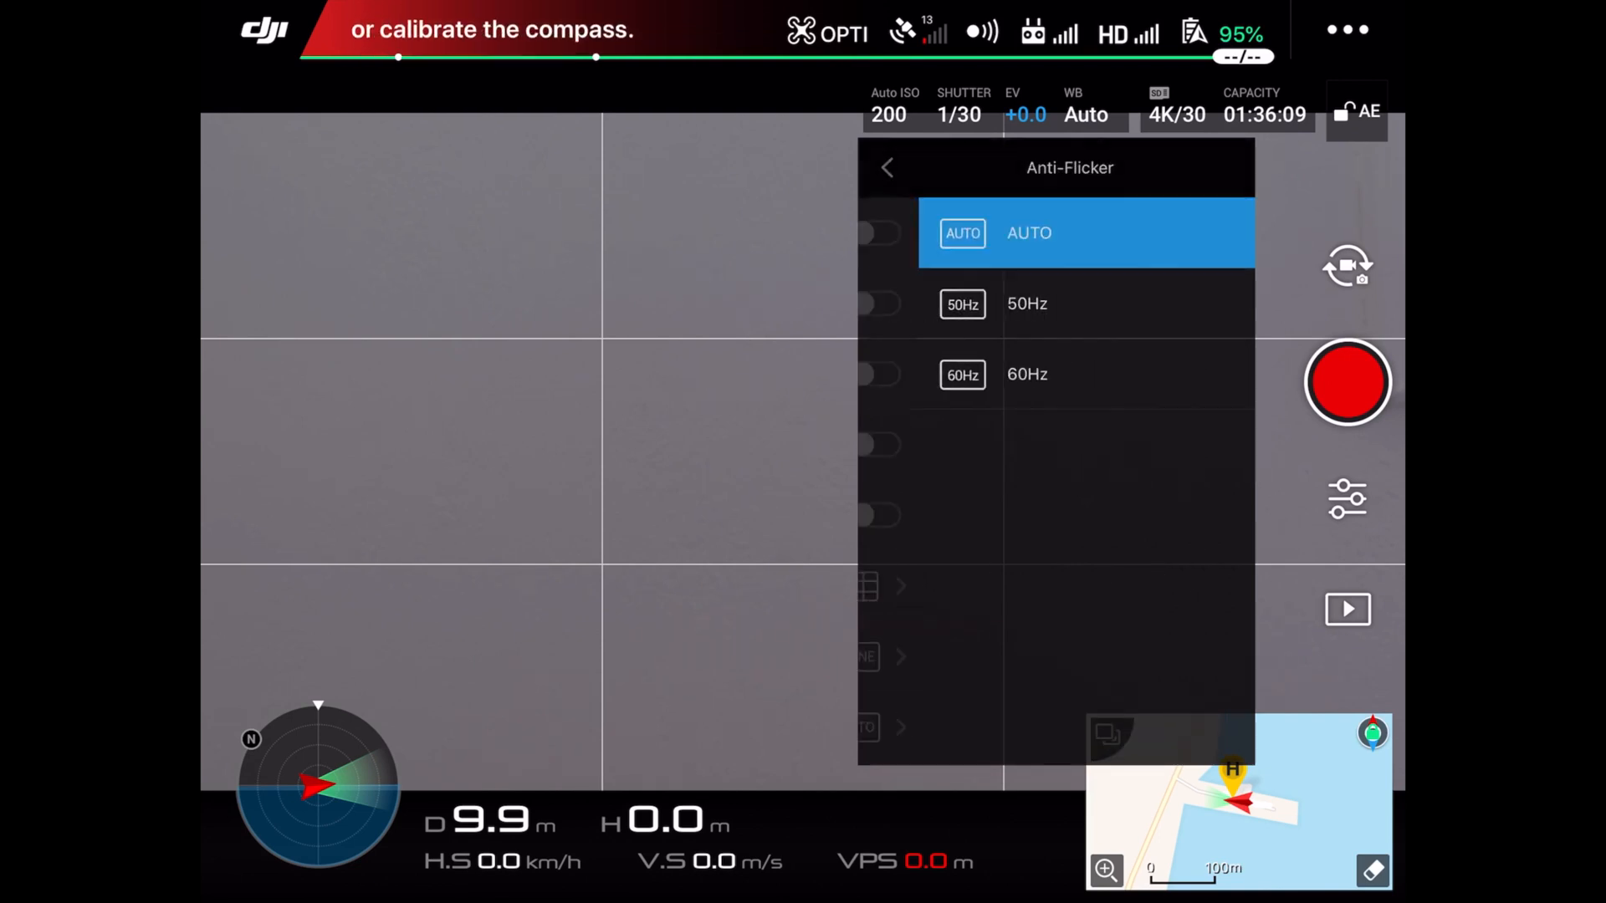
left_click(886, 168)
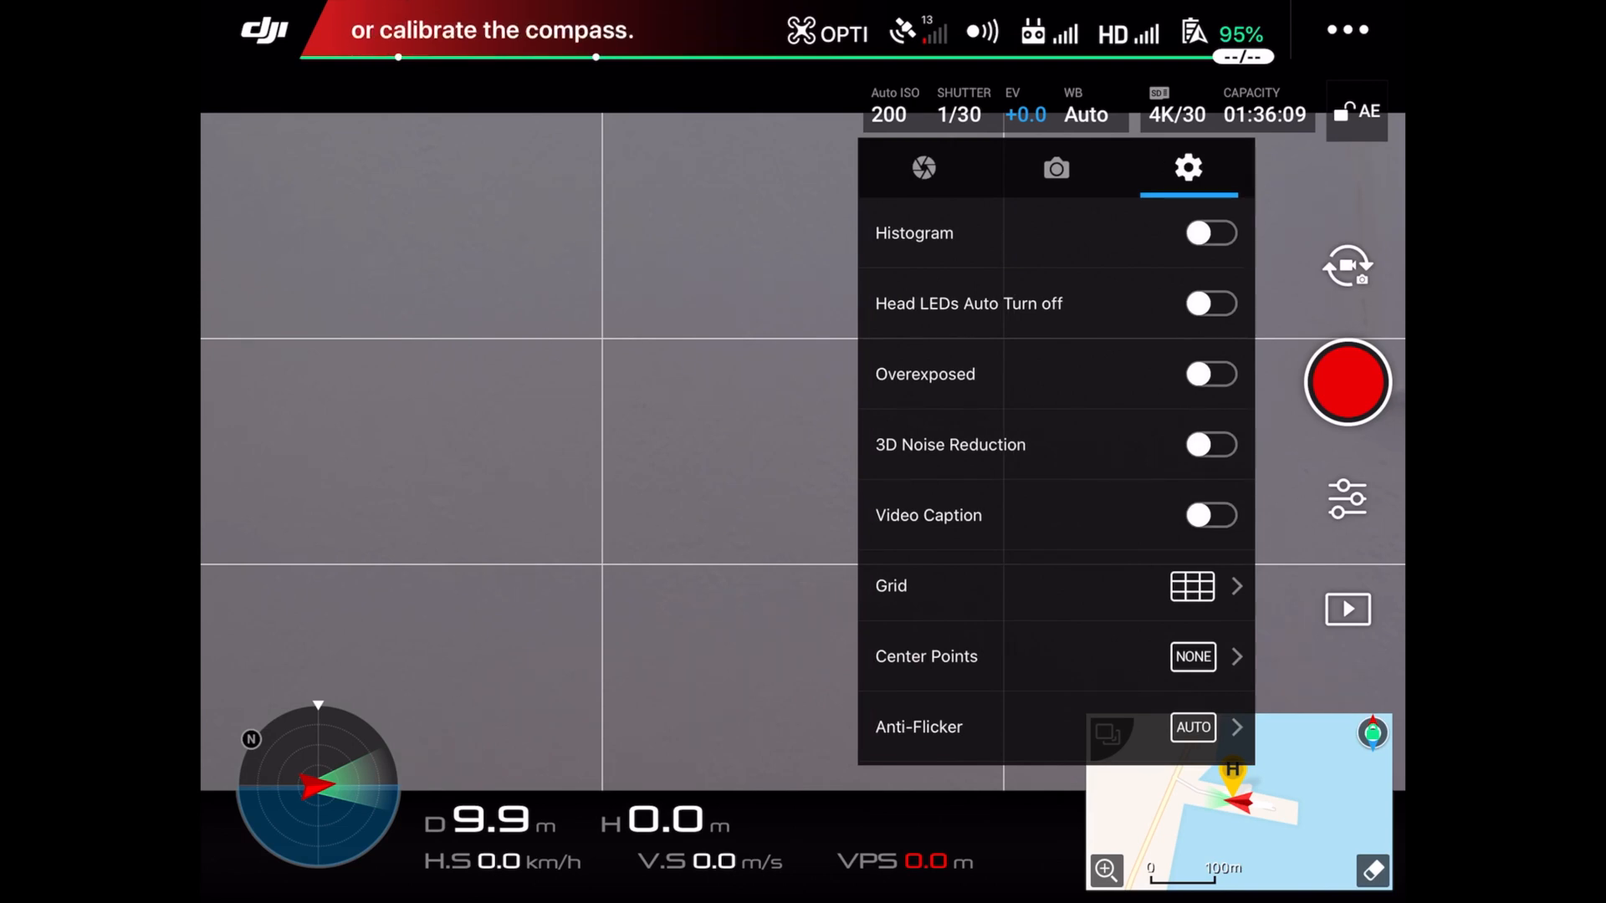
left_click(923, 167)
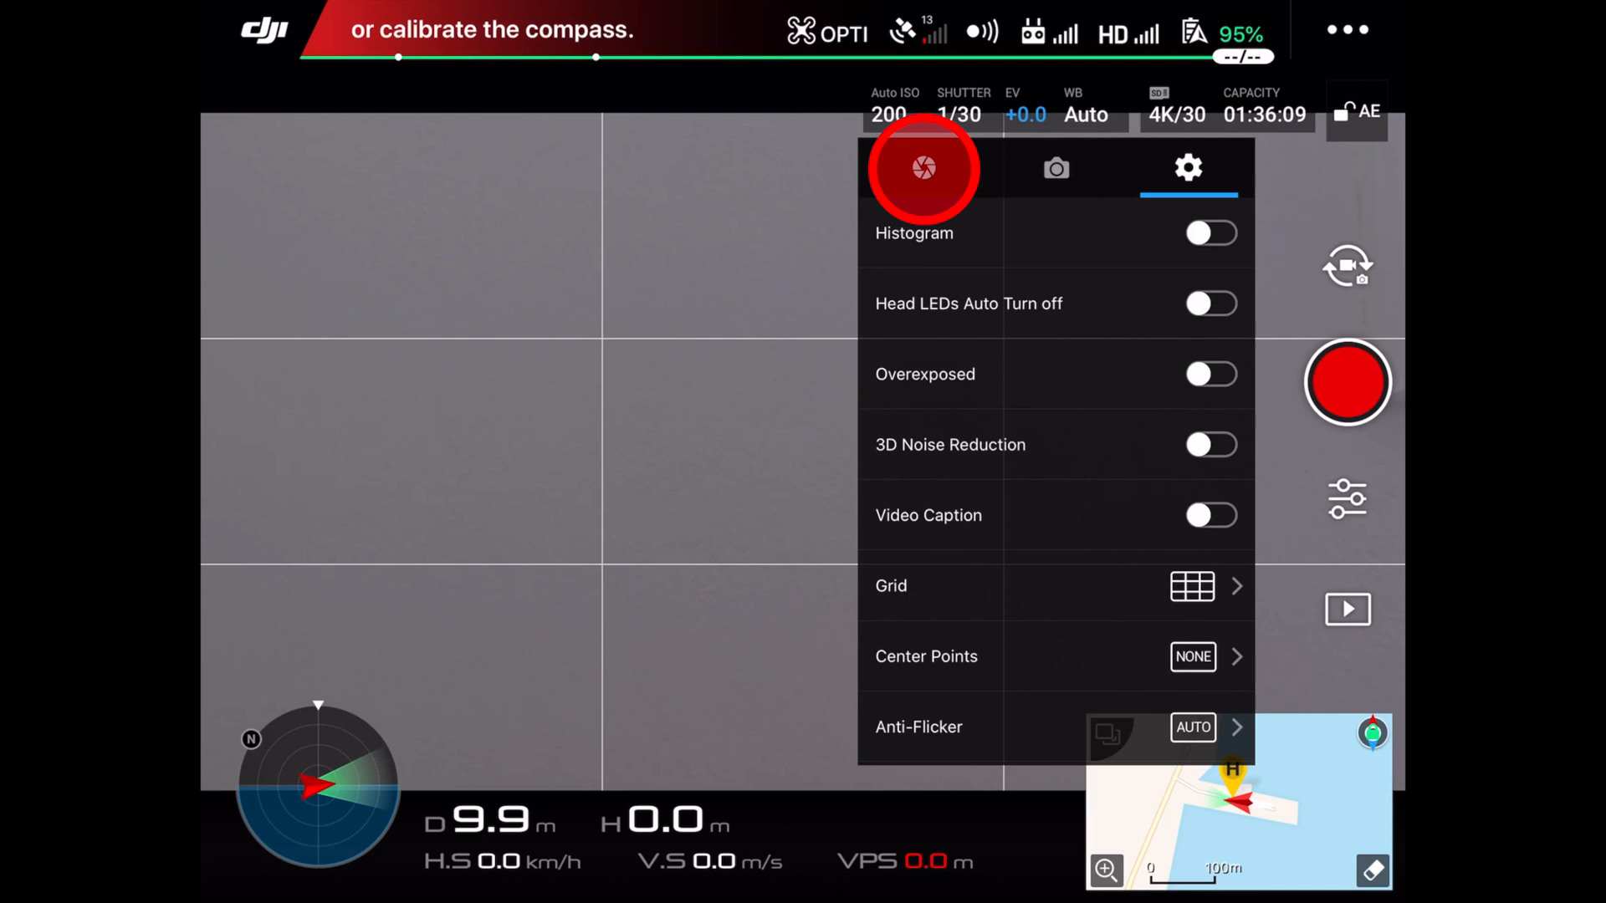
Set exposure to manual mode at ISO 100 with a 1/60 shutter speed
left_click(923, 167)
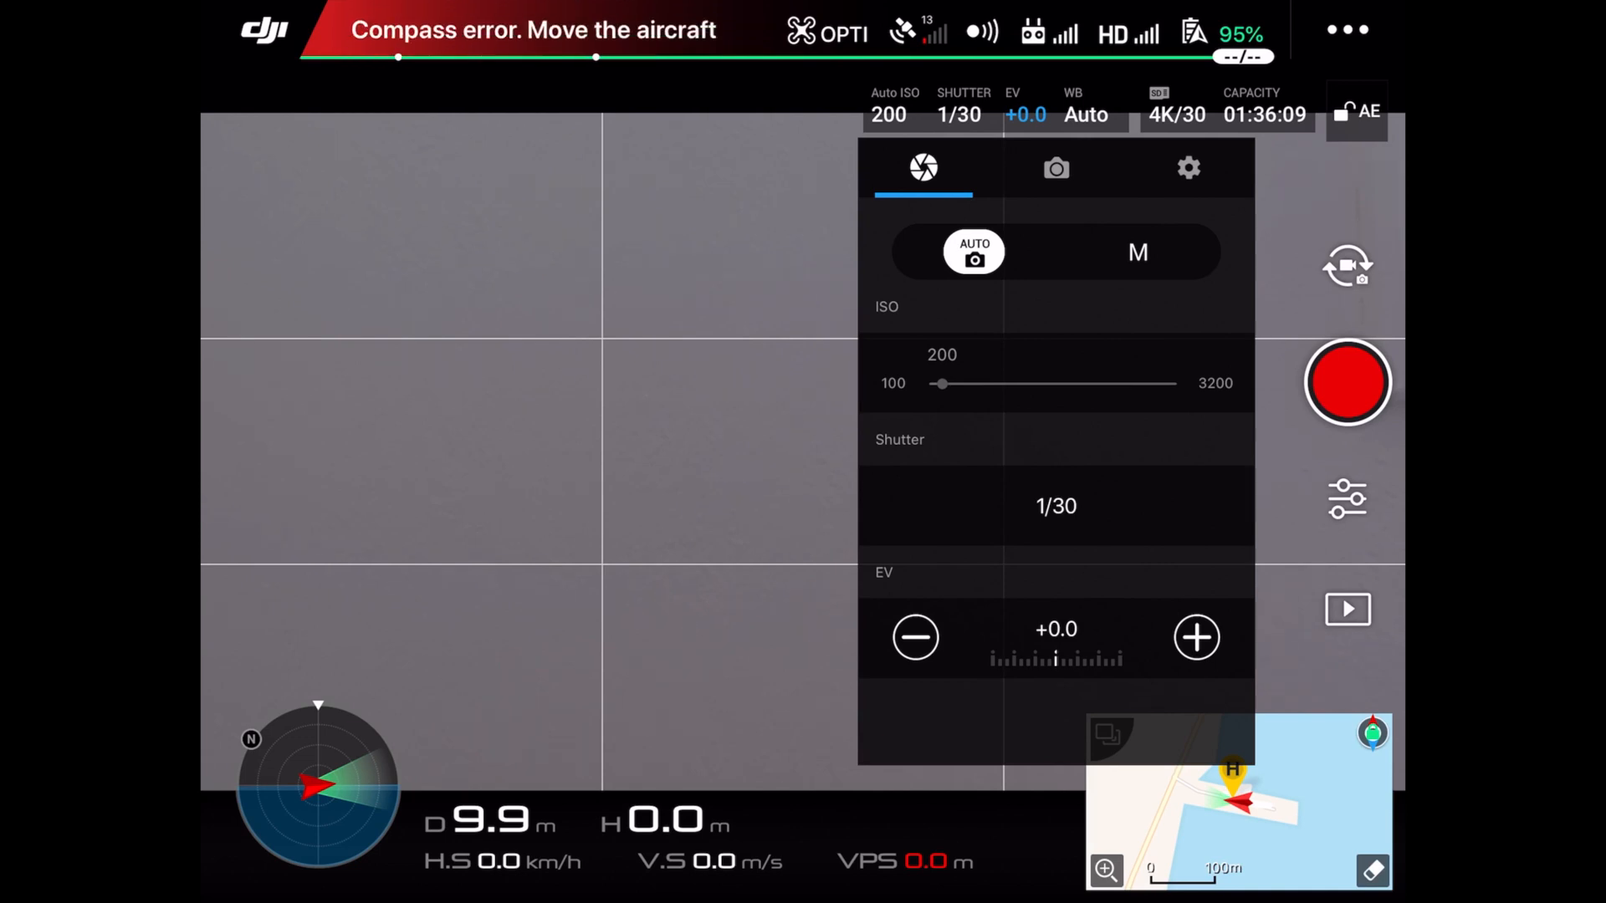
left_click(1137, 252)
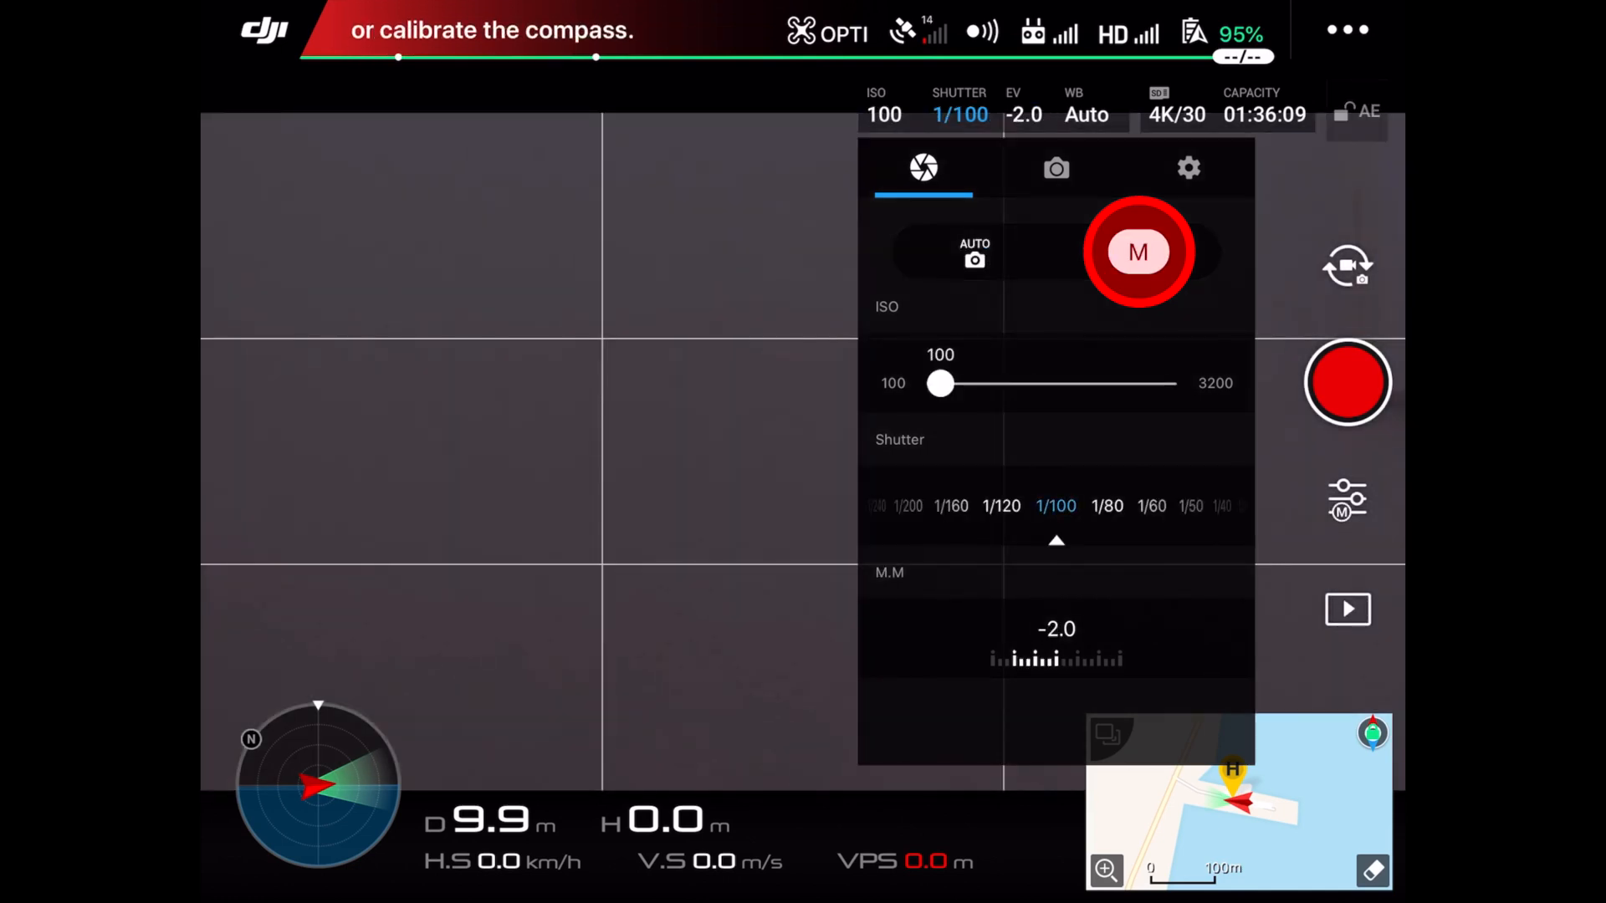
left_click(1138, 253)
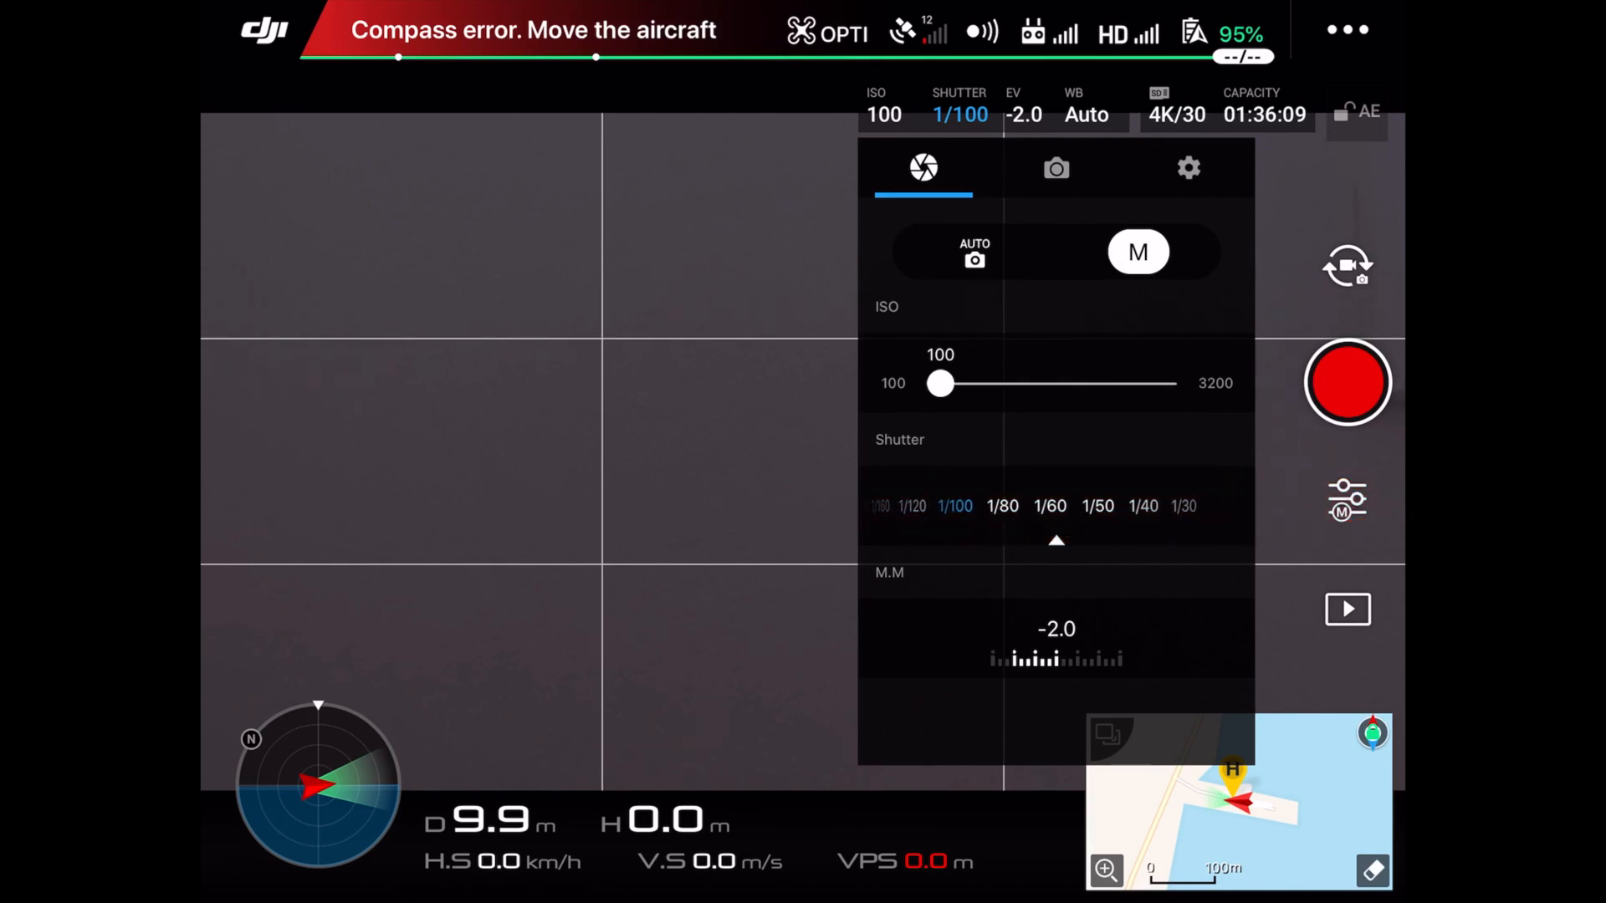
left_click(1049, 505)
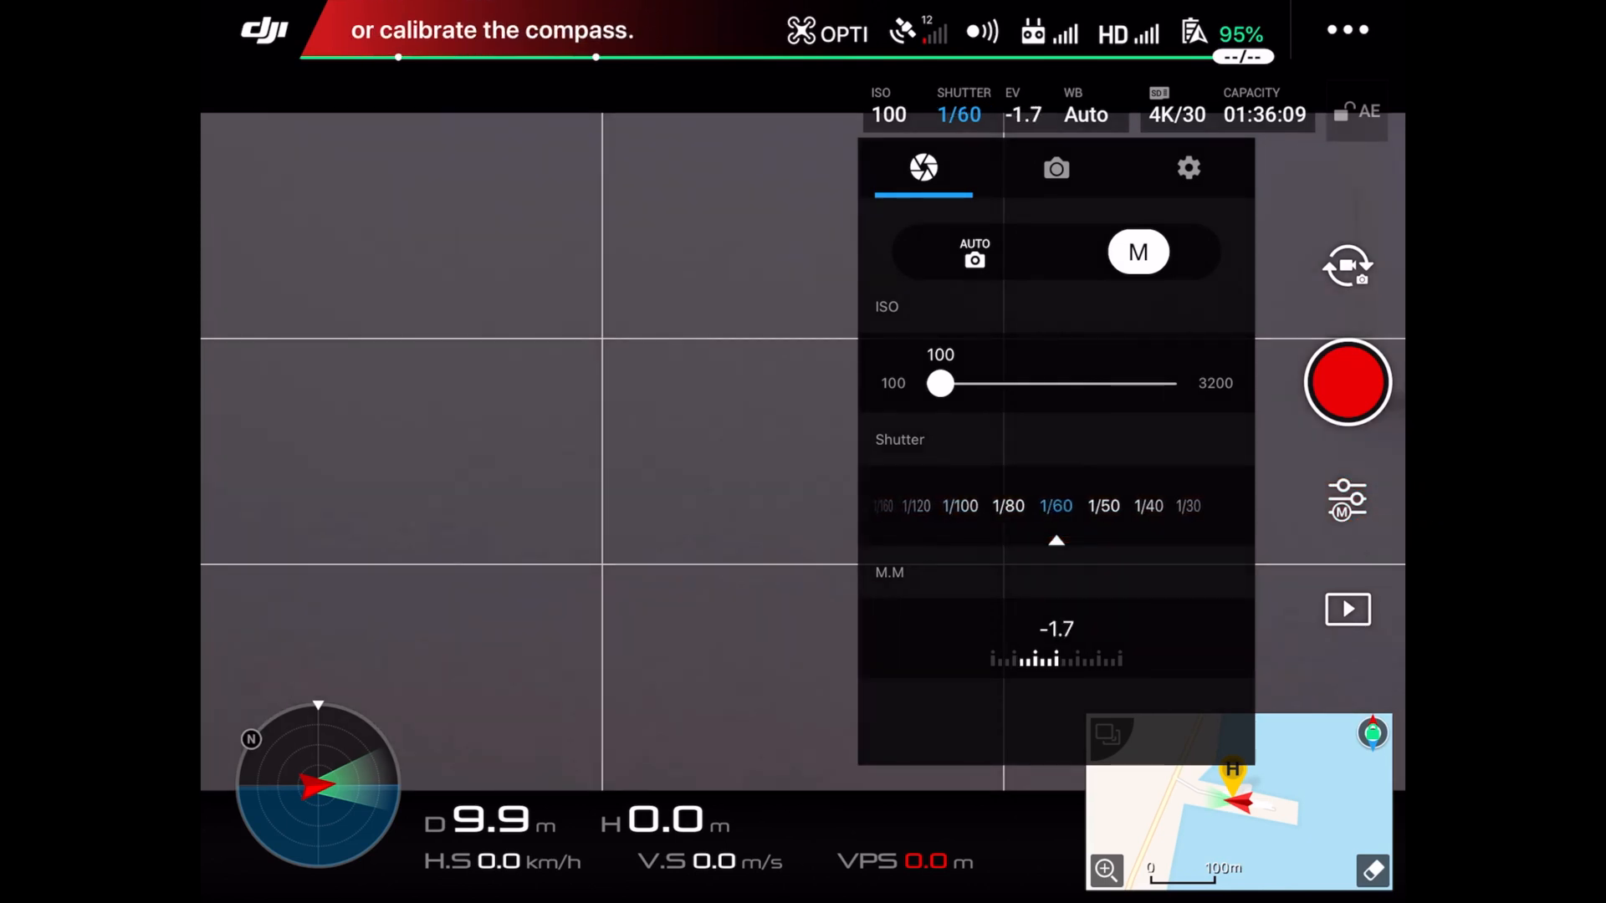